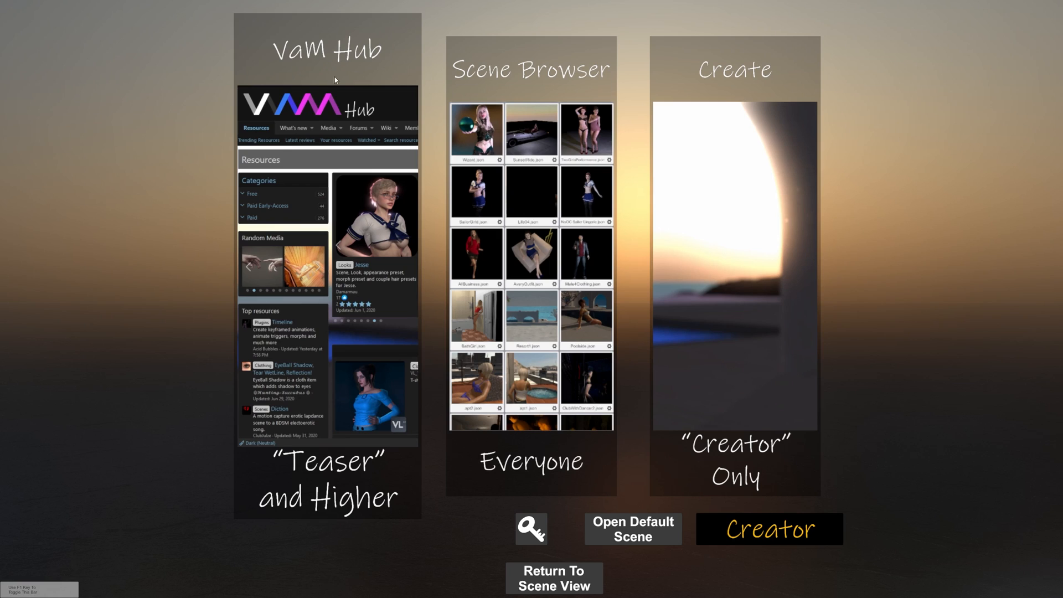
{"action": "mouse_move", "coordinate": [332, 77]}
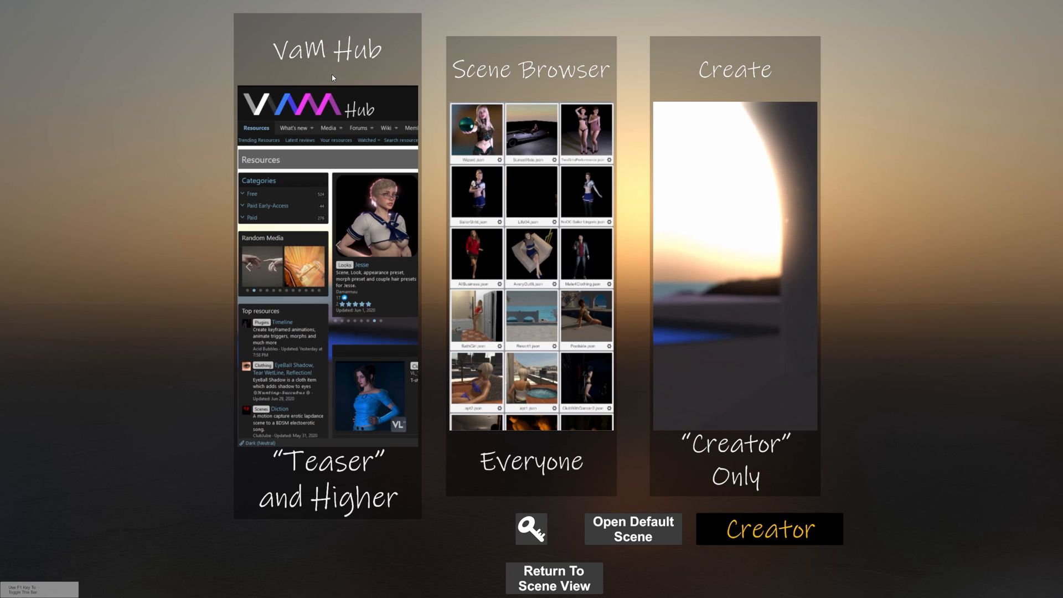
{"action": "mouse_move", "coordinate": [330, 77]}
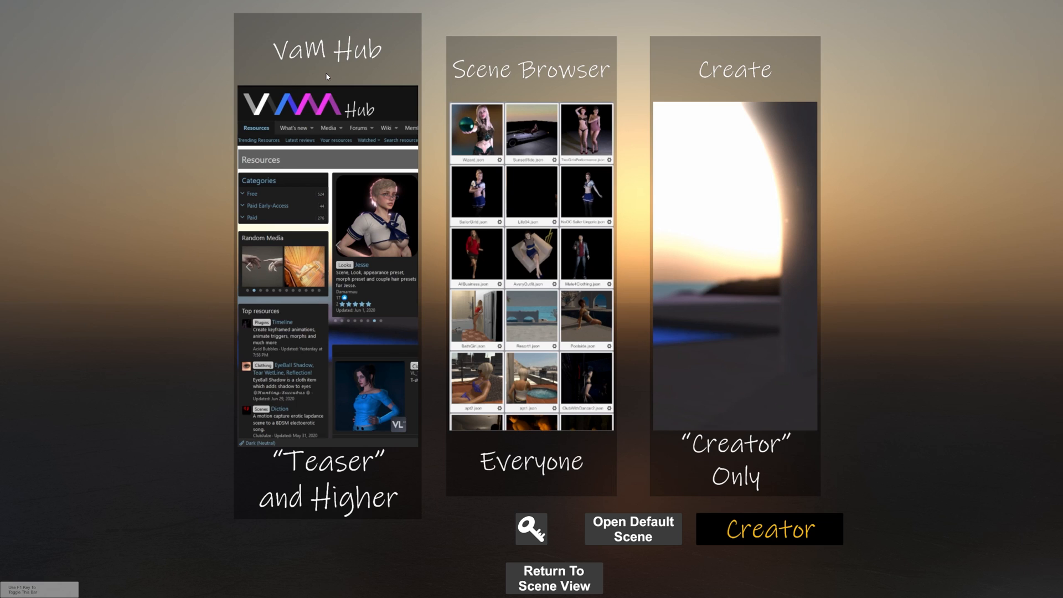
{"action": "mouse_move", "coordinate": [265, 216]}
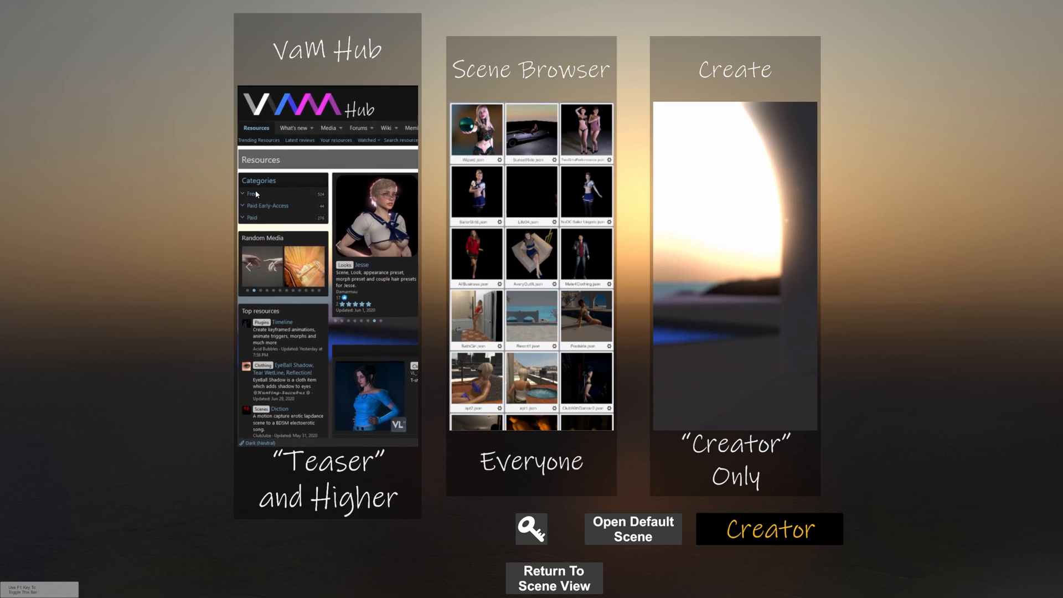
{"action": "mouse_move", "coordinate": [331, 256]}
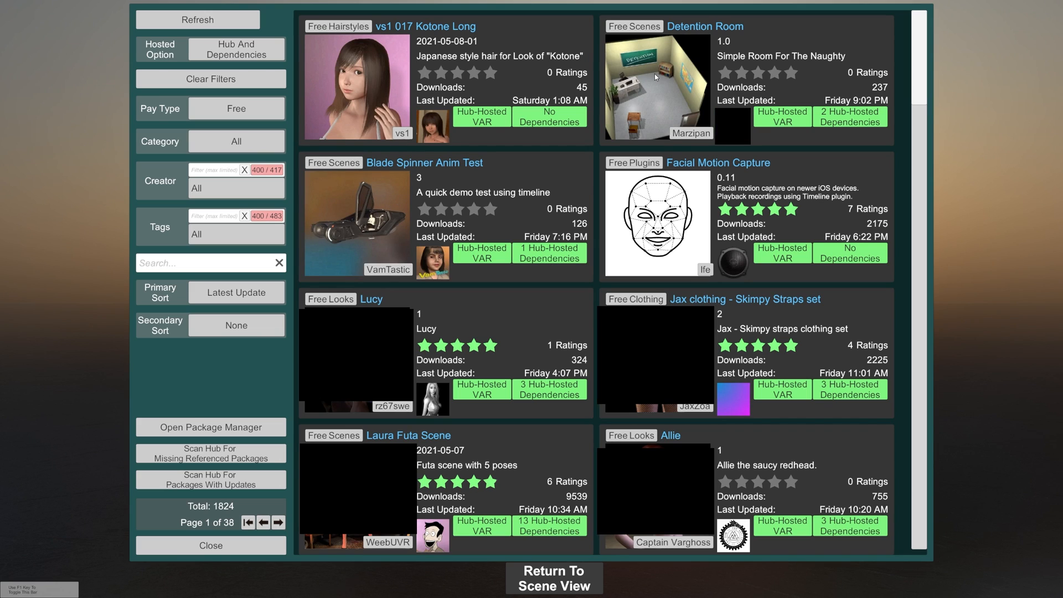
{"action": "mouse_move", "coordinate": [541, 470]}
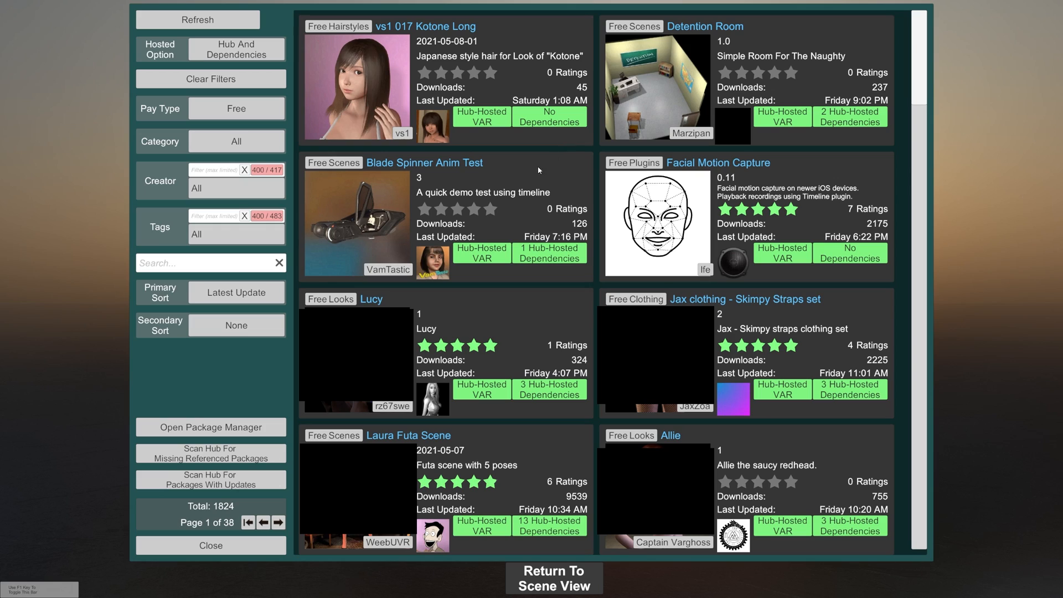
{"action": "mouse_move", "coordinate": [575, 109]}
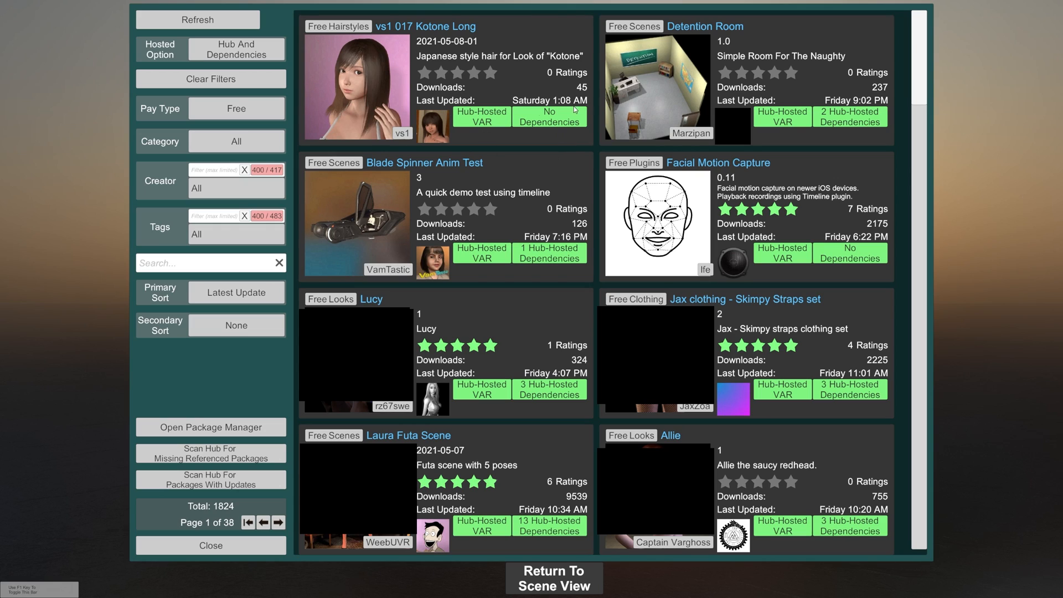
{"action": "mouse_move", "coordinate": [536, 94]}
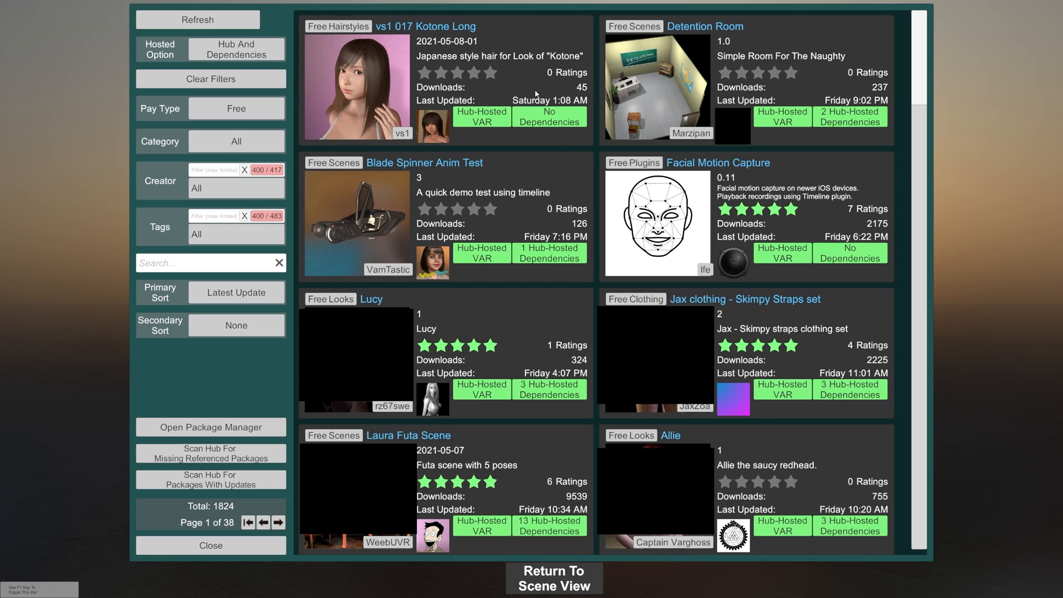
{"action": "scroll", "scroll_direction": "down", "scroll_amount": 3}
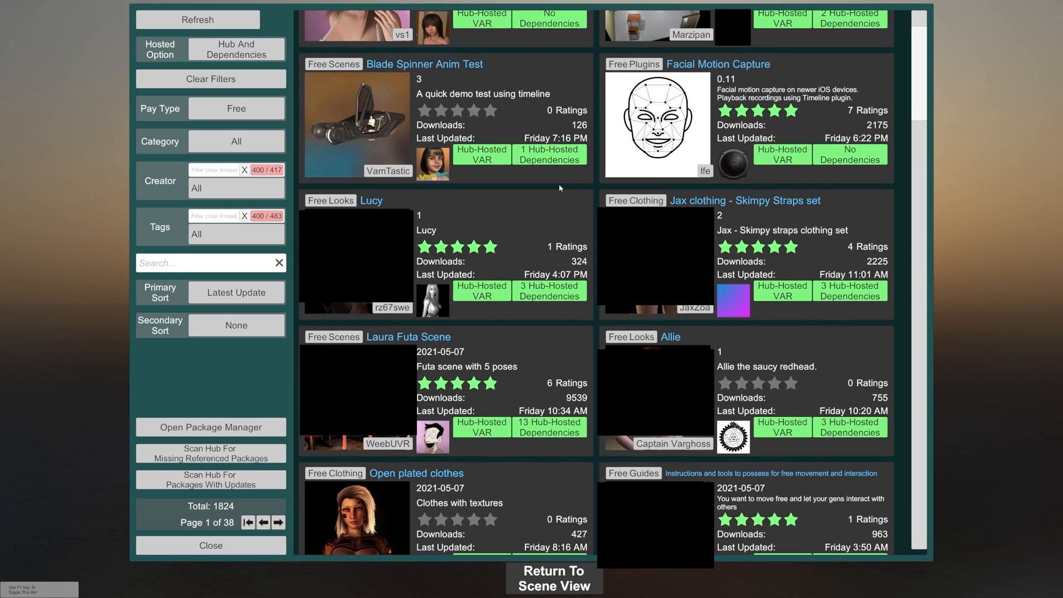
{"action": "scroll", "scroll_direction": "down", "scroll_amount": 3}
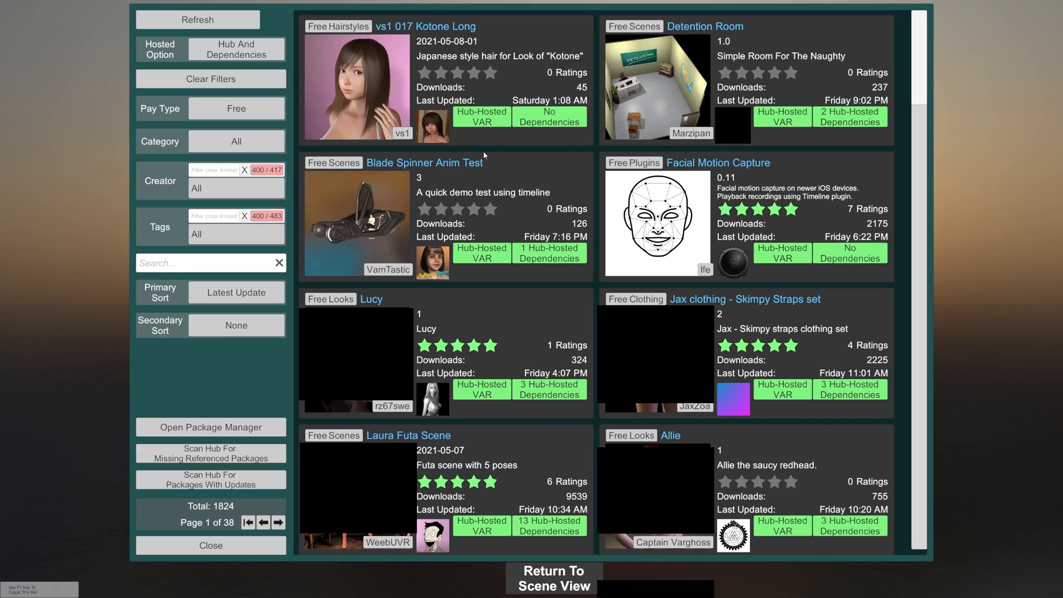
{"action": "mouse_move", "coordinate": [88, 34]}
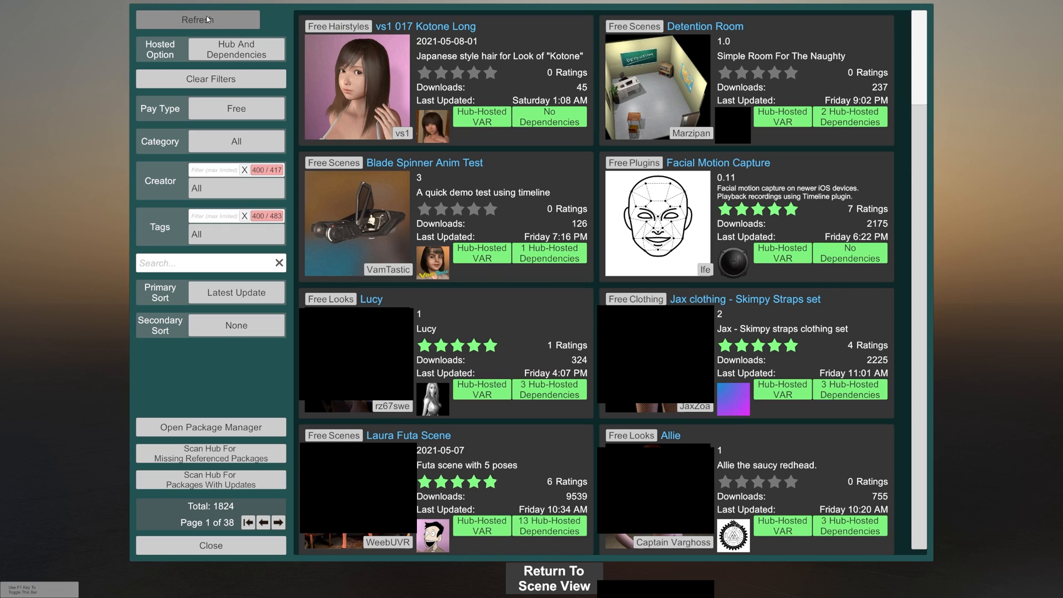
{"action": "mouse_move", "coordinate": [164, 56]}
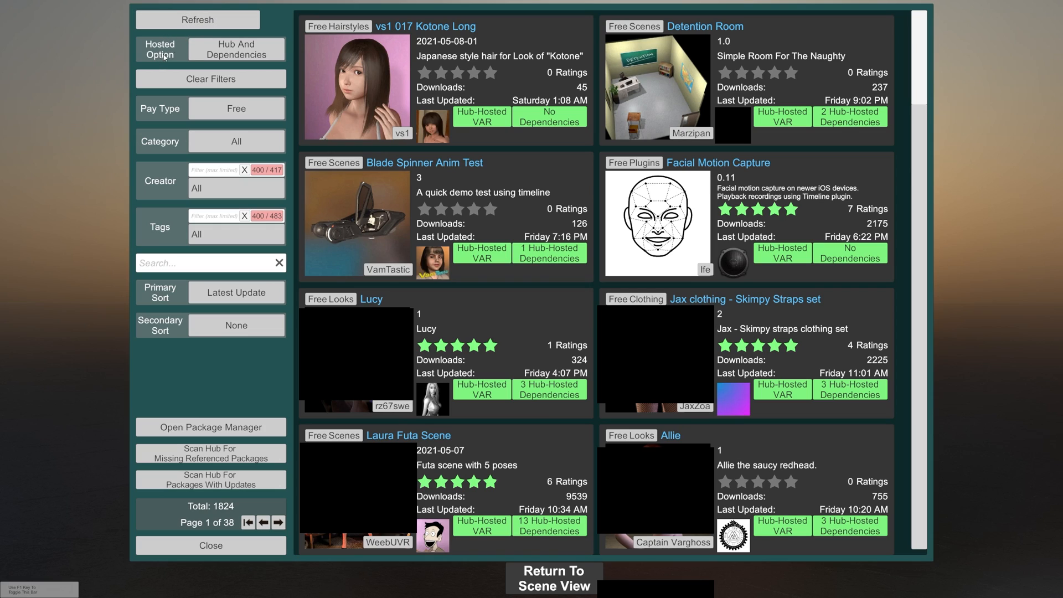
{"action": "left_click", "coordinate": [236, 49]}
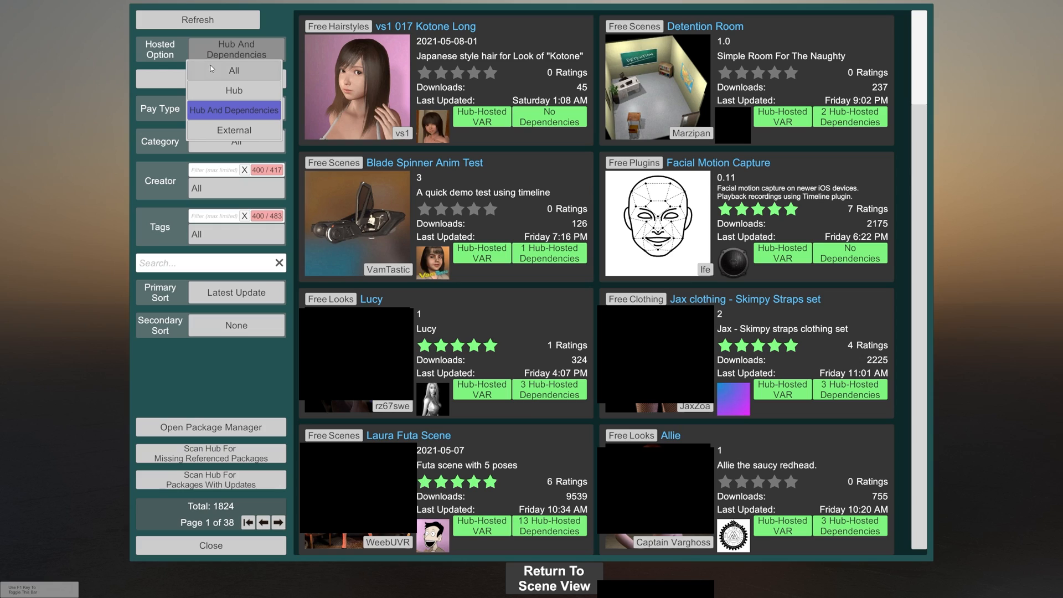
{"action": "mouse_move", "coordinate": [234, 90]}
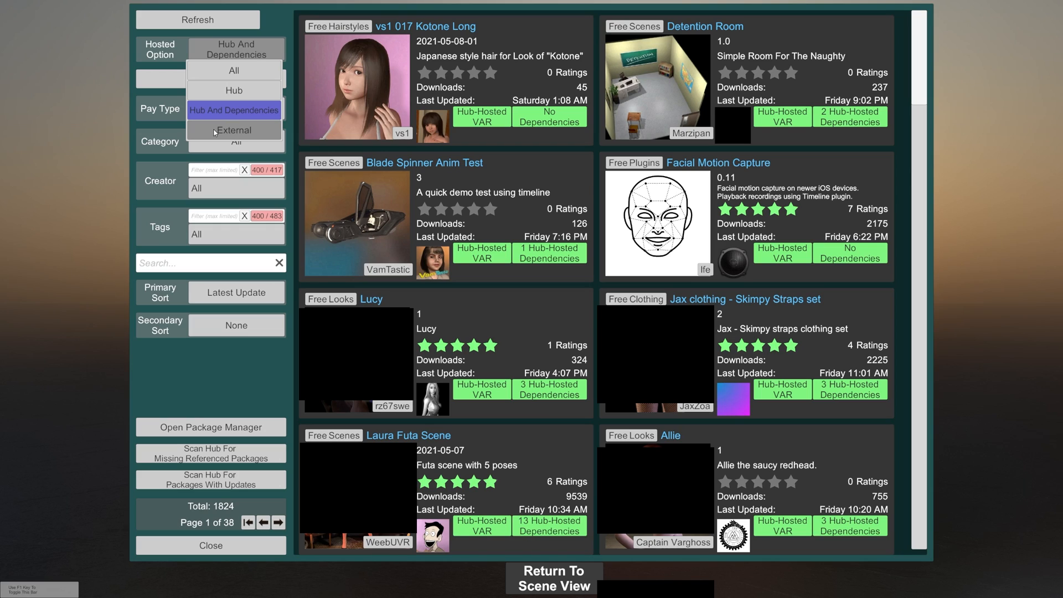
{"action": "mouse_move", "coordinate": [231, 135]}
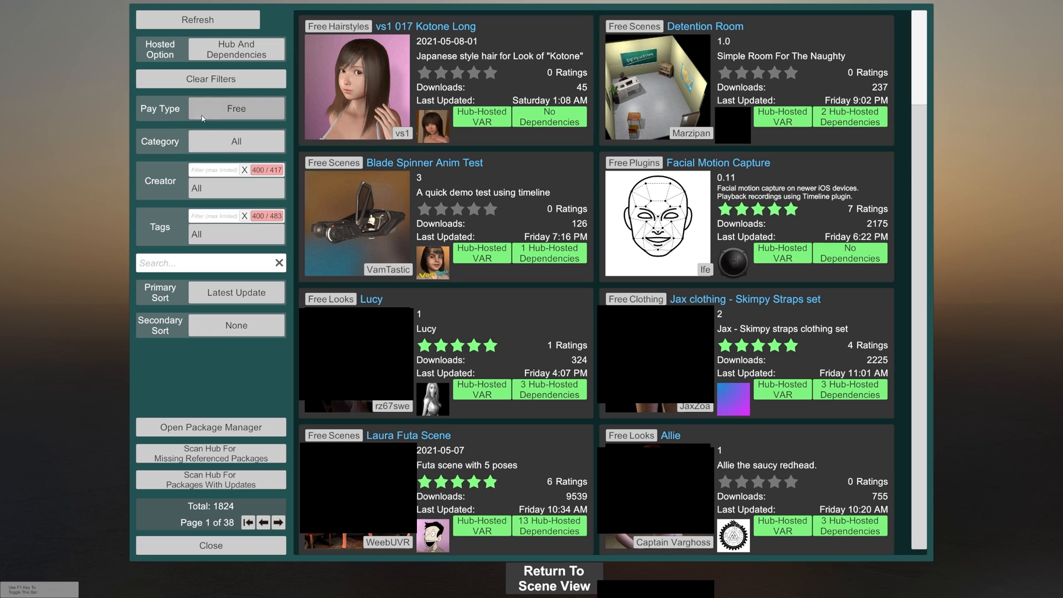
{"action": "left_click", "coordinate": [236, 108]}
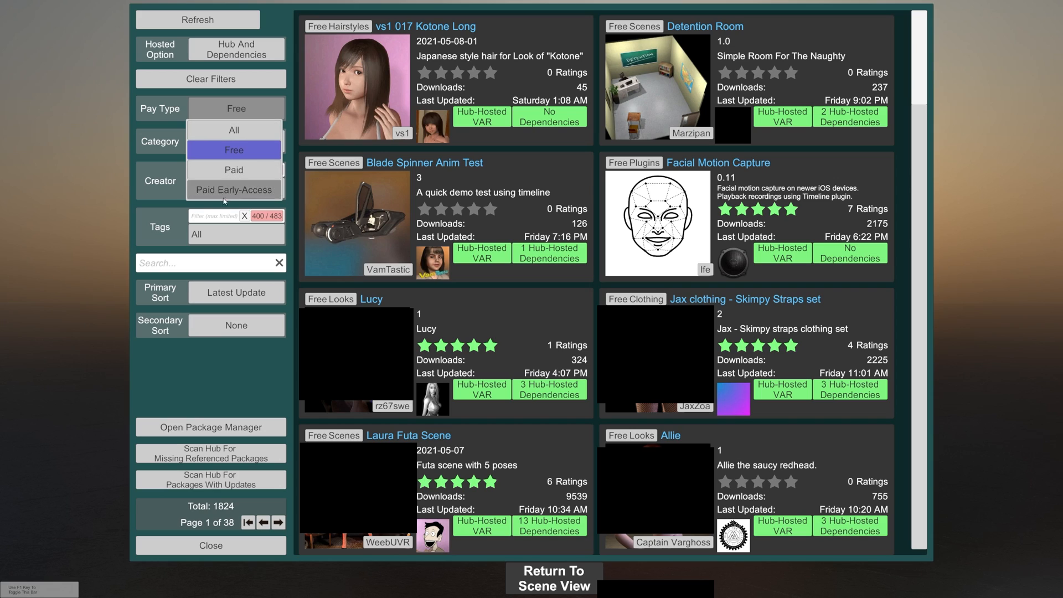
{"action": "mouse_move", "coordinate": [234, 150]}
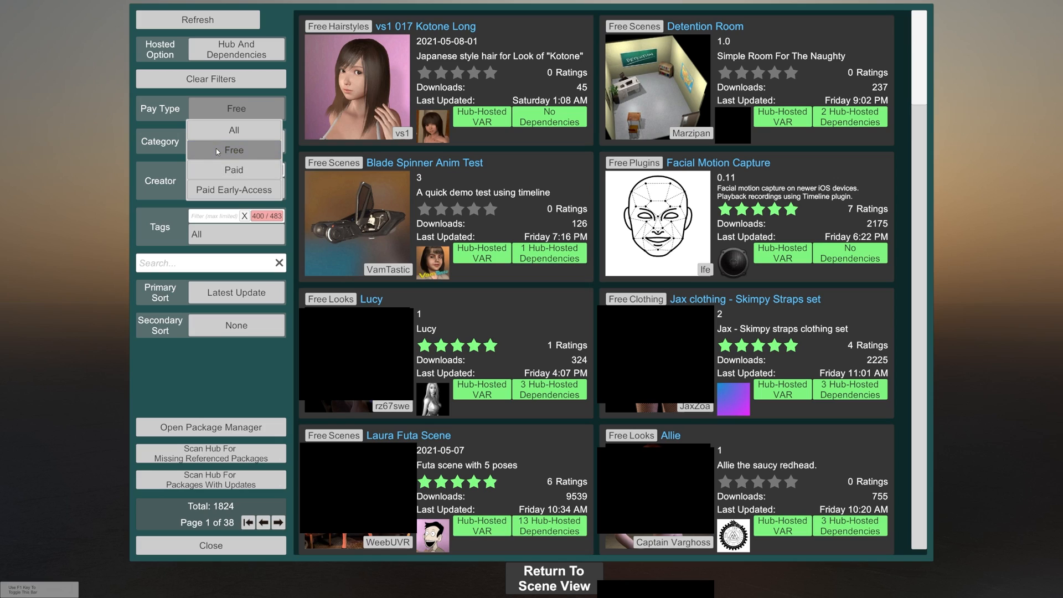
{"action": "left_click", "coordinate": [233, 150]}
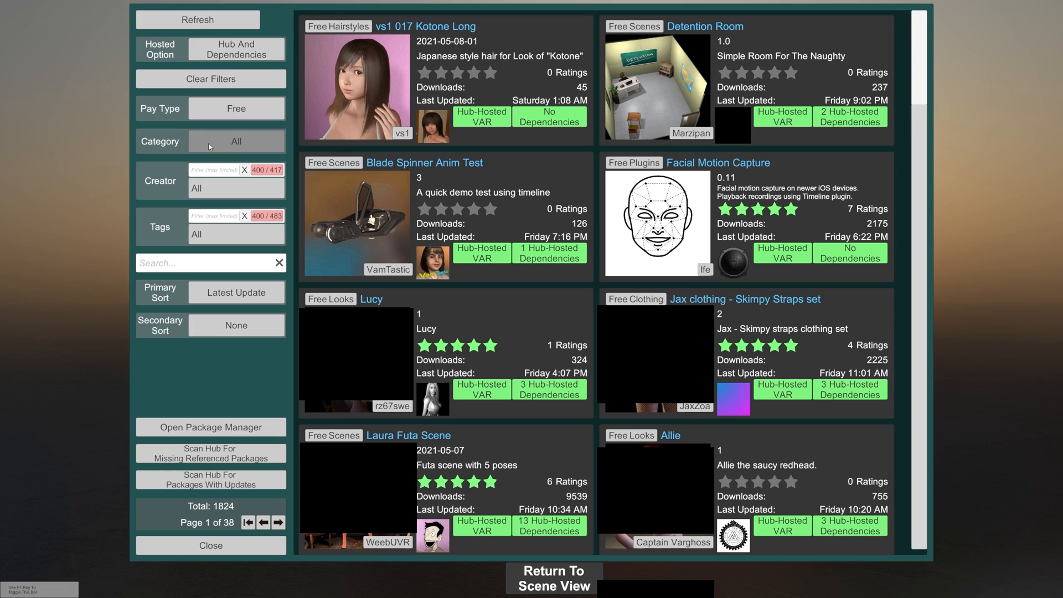
{"action": "left_click", "coordinate": [235, 141]}
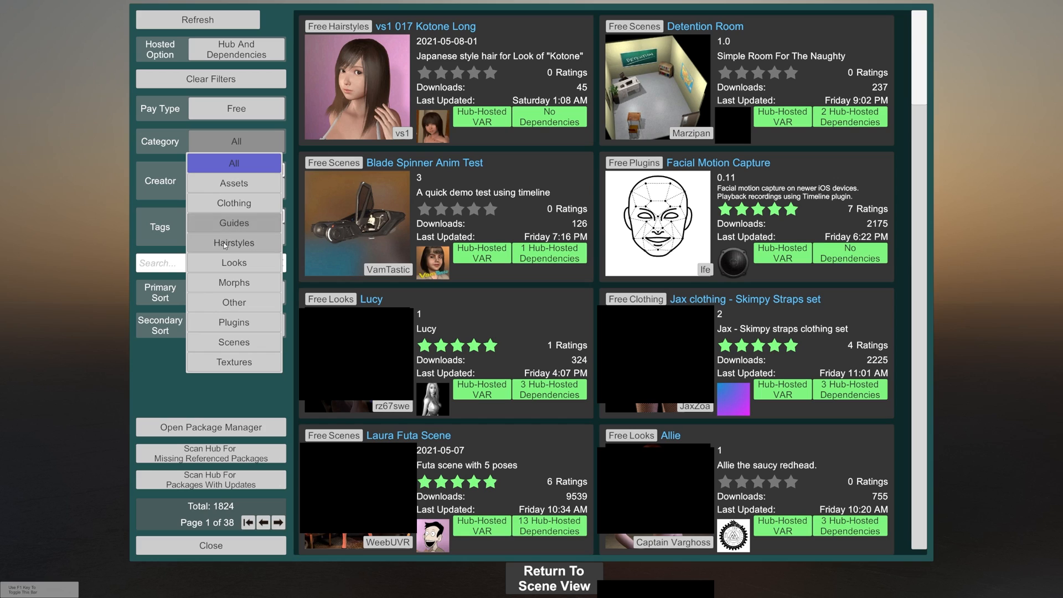
{"action": "mouse_move", "coordinate": [234, 302]}
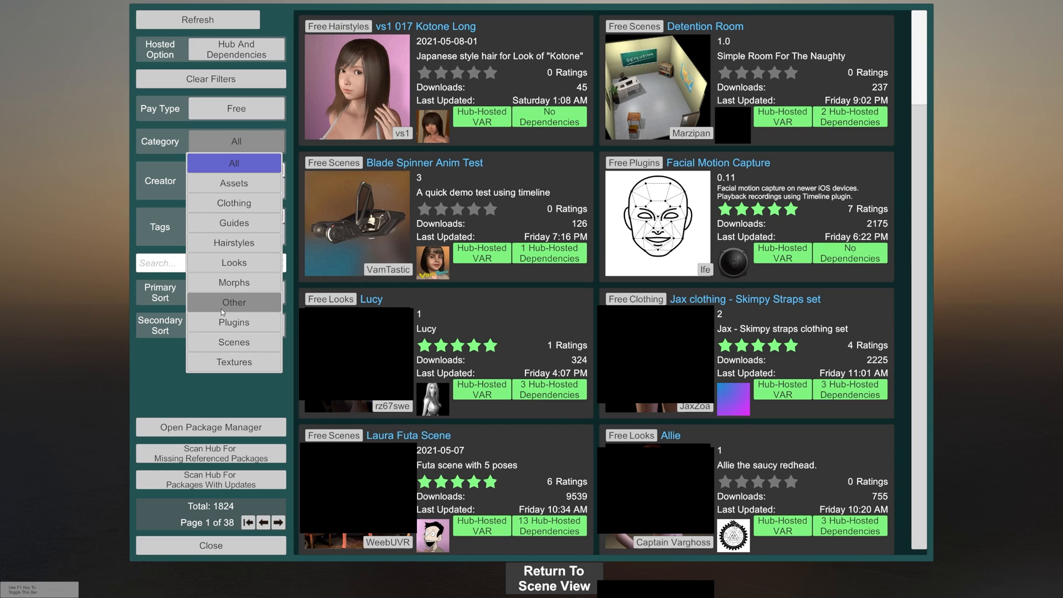
{"action": "mouse_move", "coordinate": [234, 323]}
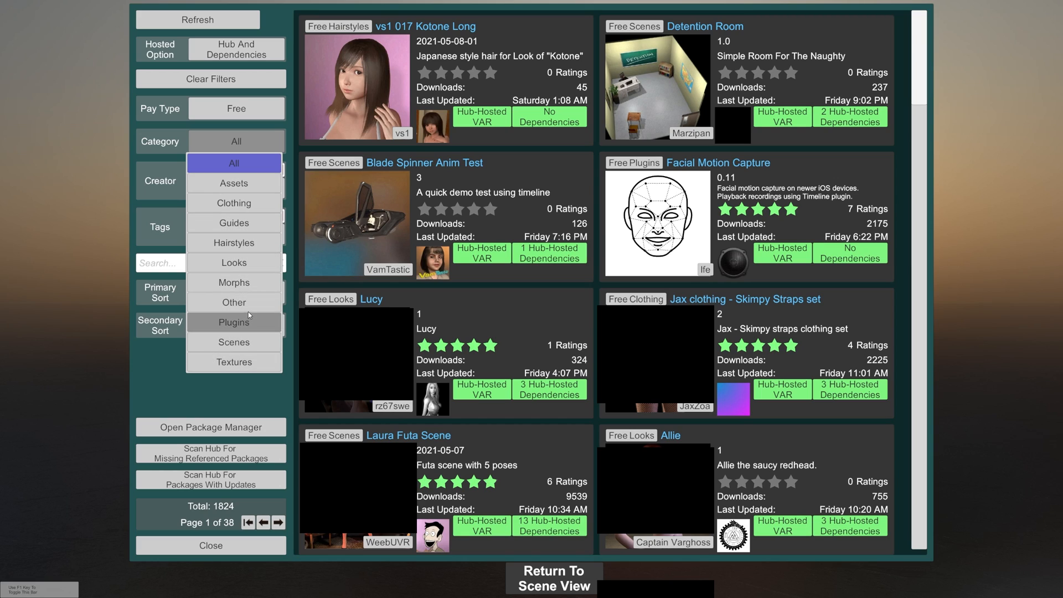
{"action": "mouse_move", "coordinate": [234, 302]}
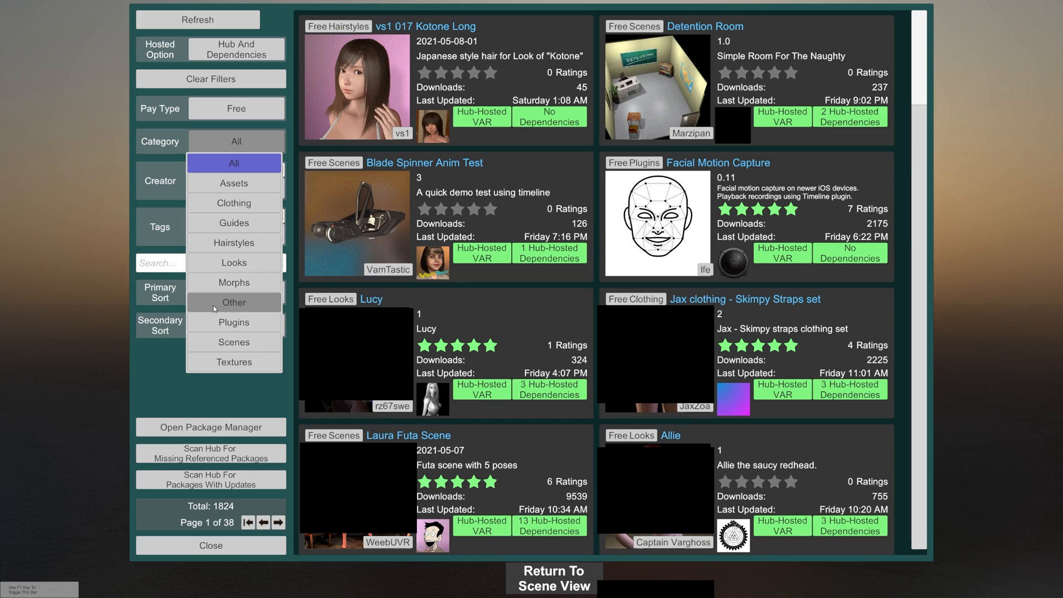
{"action": "mouse_move", "coordinate": [234, 162]}
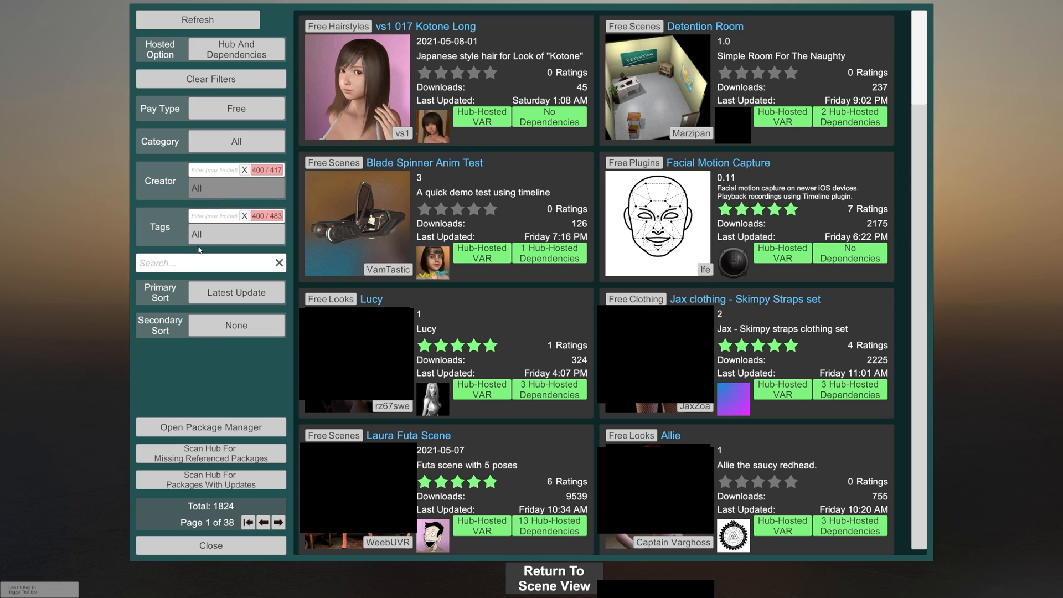
{"action": "left_click", "coordinate": [234, 233]}
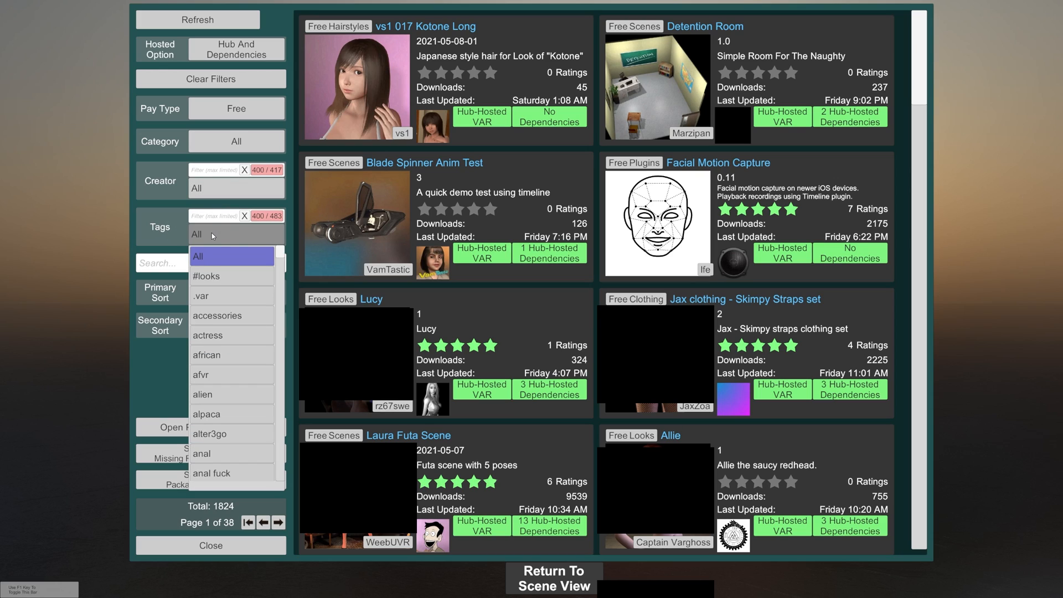
{"action": "left_click", "coordinate": [235, 234]}
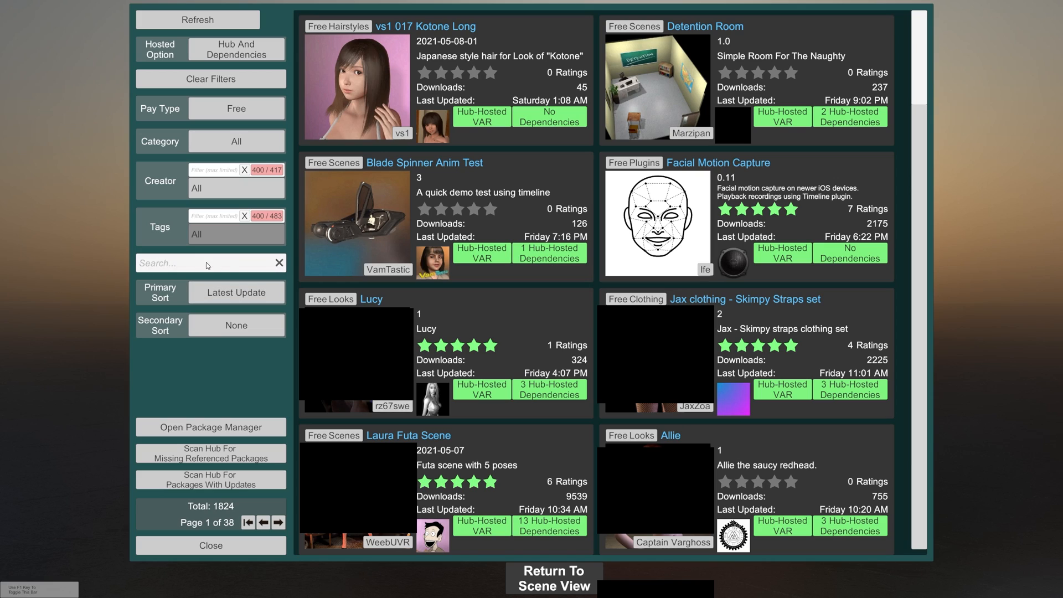
{"action": "mouse_move", "coordinate": [216, 270]}
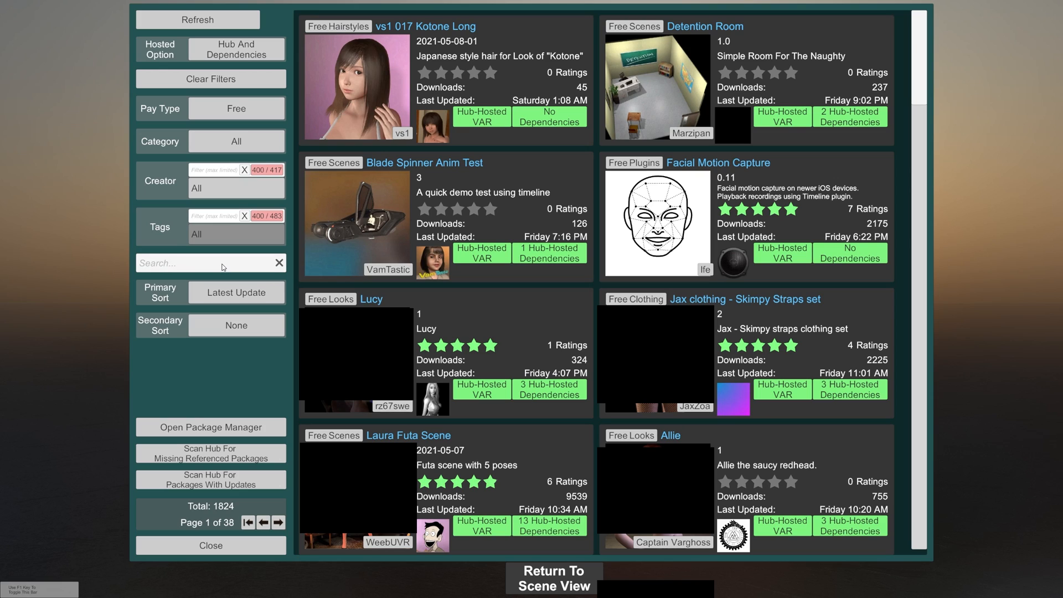
{"action": "mouse_move", "coordinate": [178, 295]}
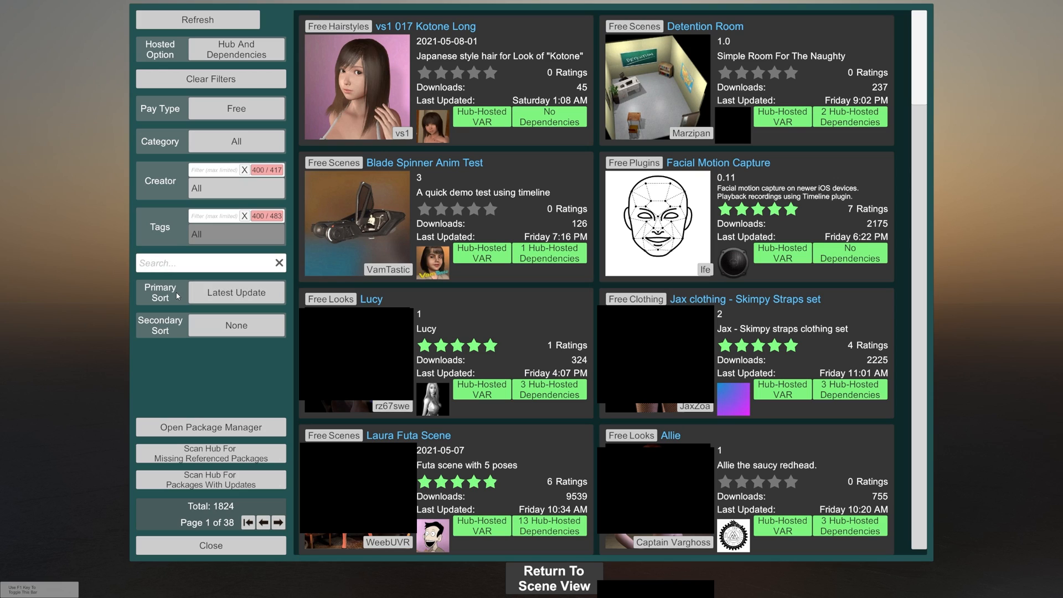
{"action": "left_click", "coordinate": [235, 292]}
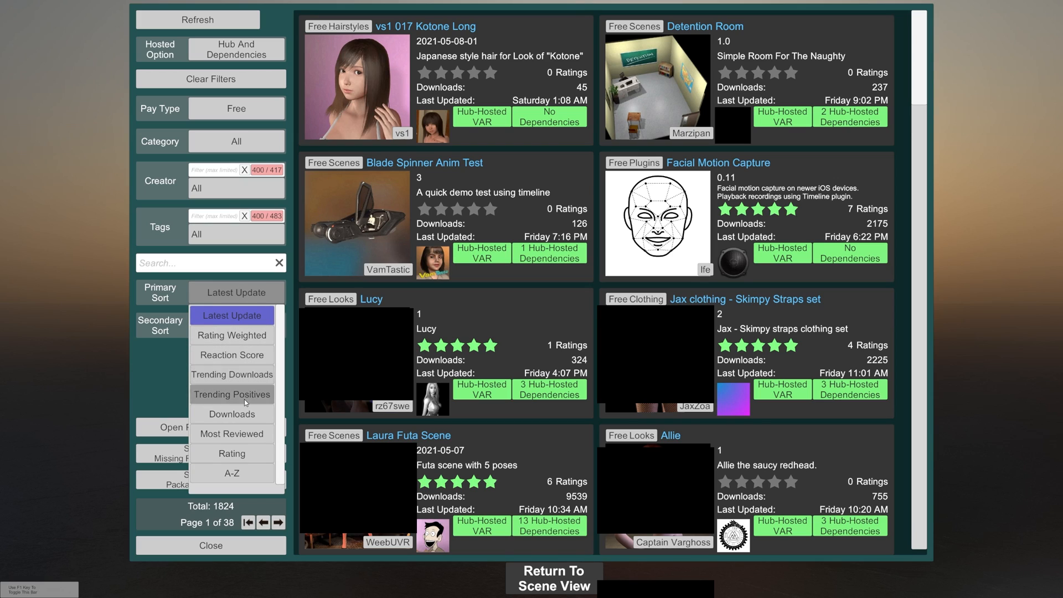
{"action": "mouse_move", "coordinate": [231, 413]}
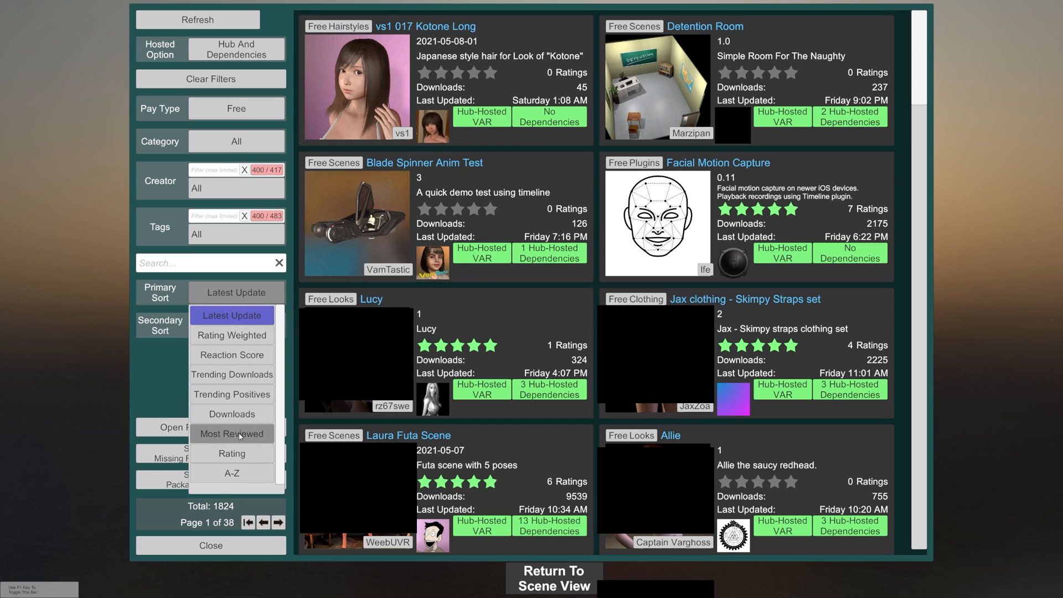
{"action": "left_click", "coordinate": [236, 324]}
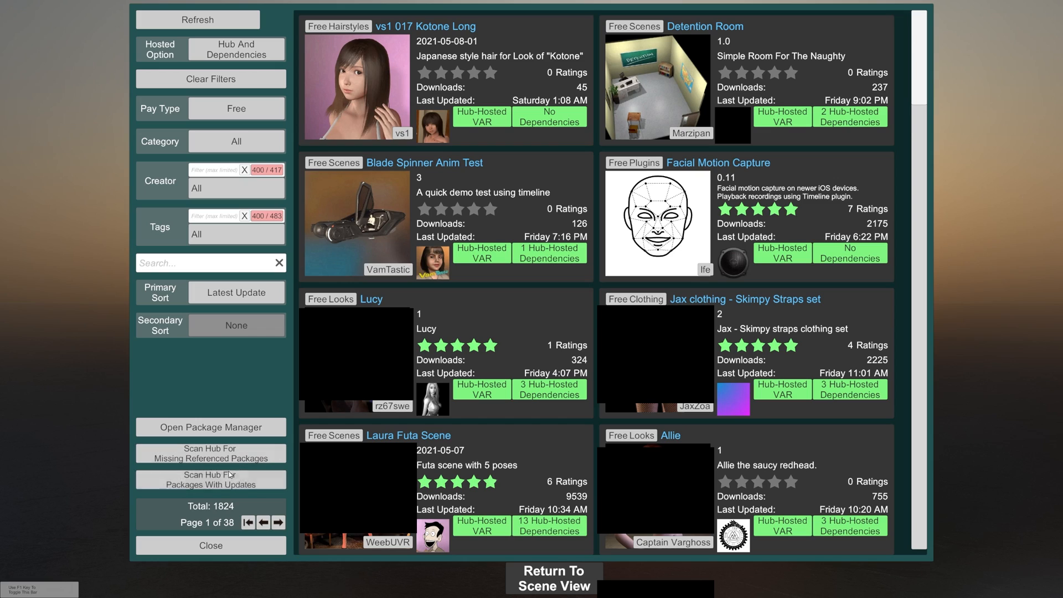
{"action": "mouse_move", "coordinate": [230, 482]}
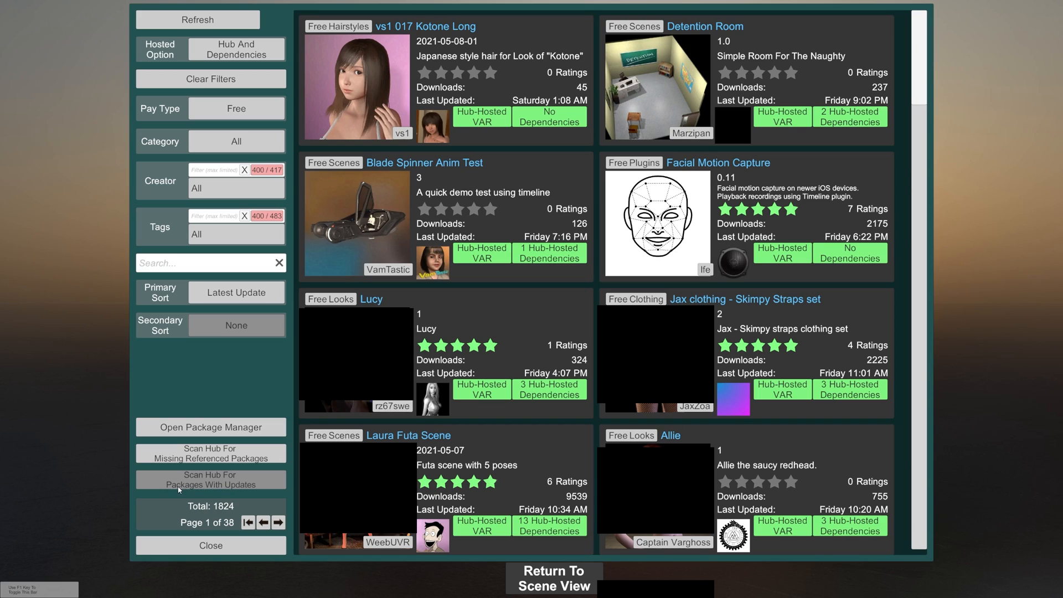
{"action": "mouse_move", "coordinate": [230, 483]}
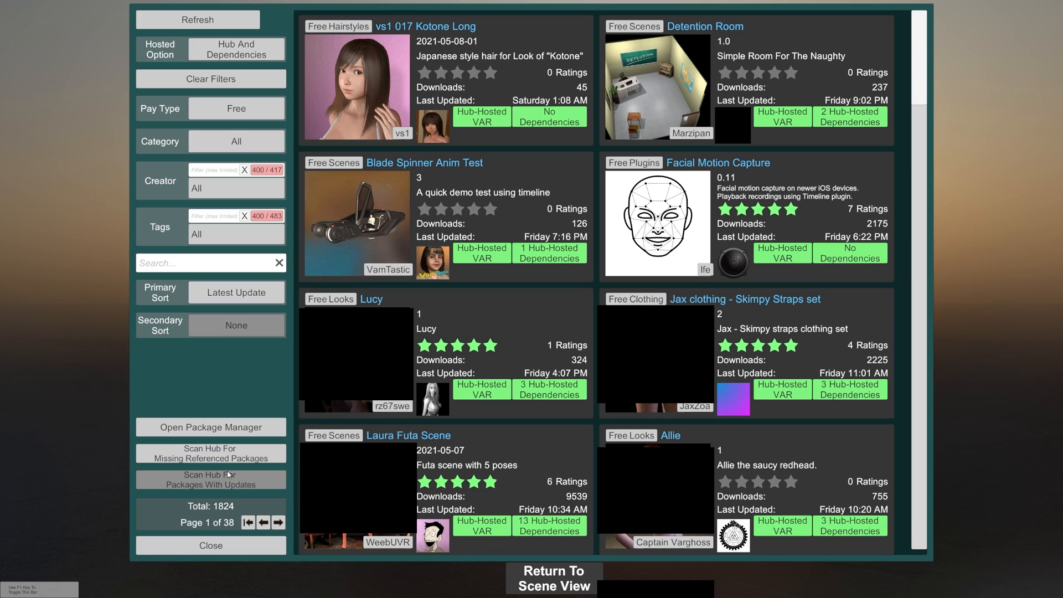
{"action": "mouse_move", "coordinate": [231, 171]}
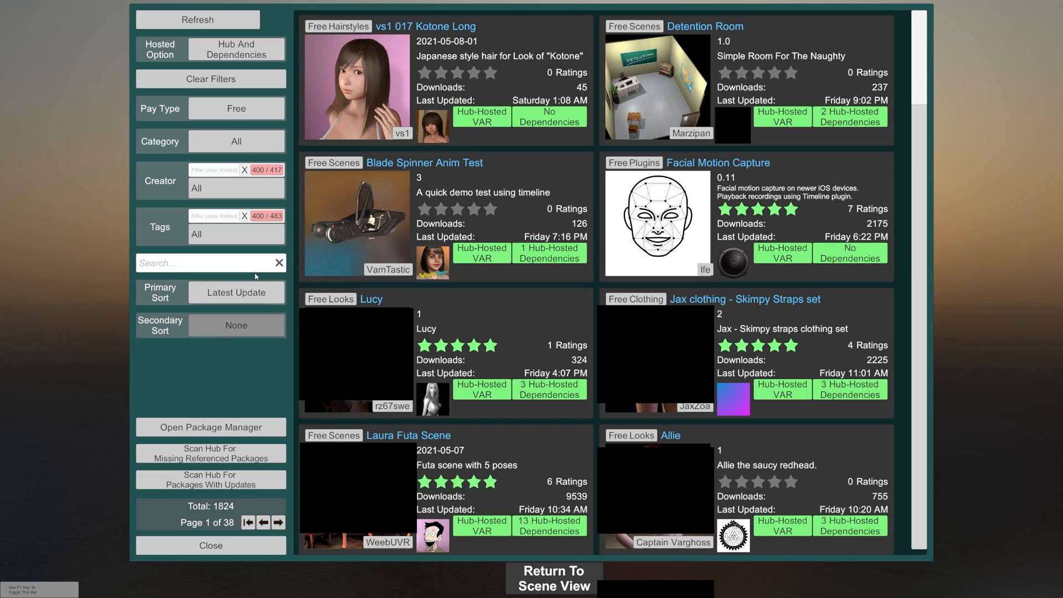
{"action": "mouse_move", "coordinate": [216, 388]}
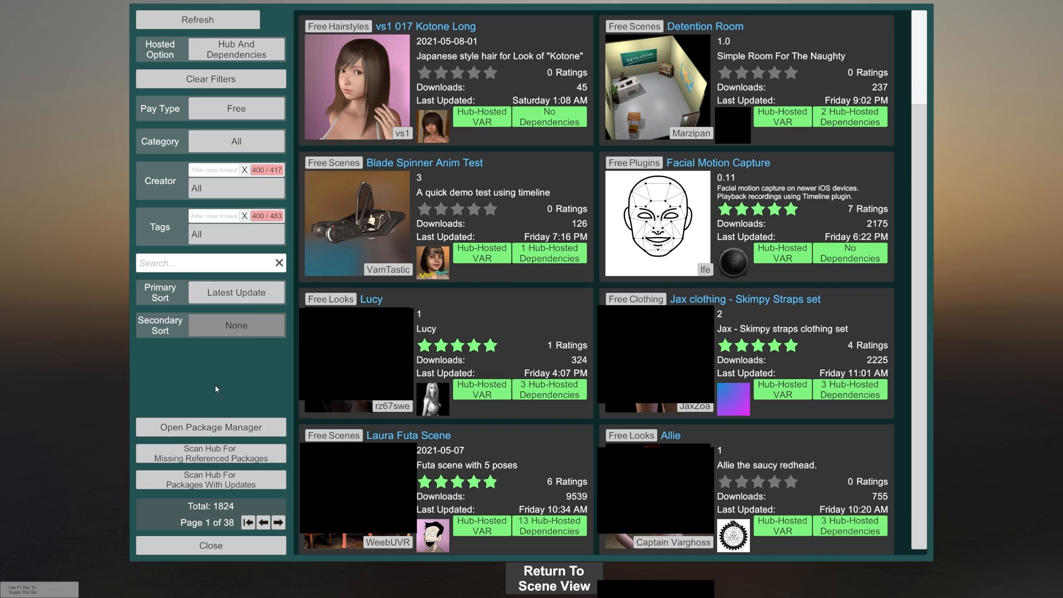
{"action": "mouse_move", "coordinate": [206, 397]}
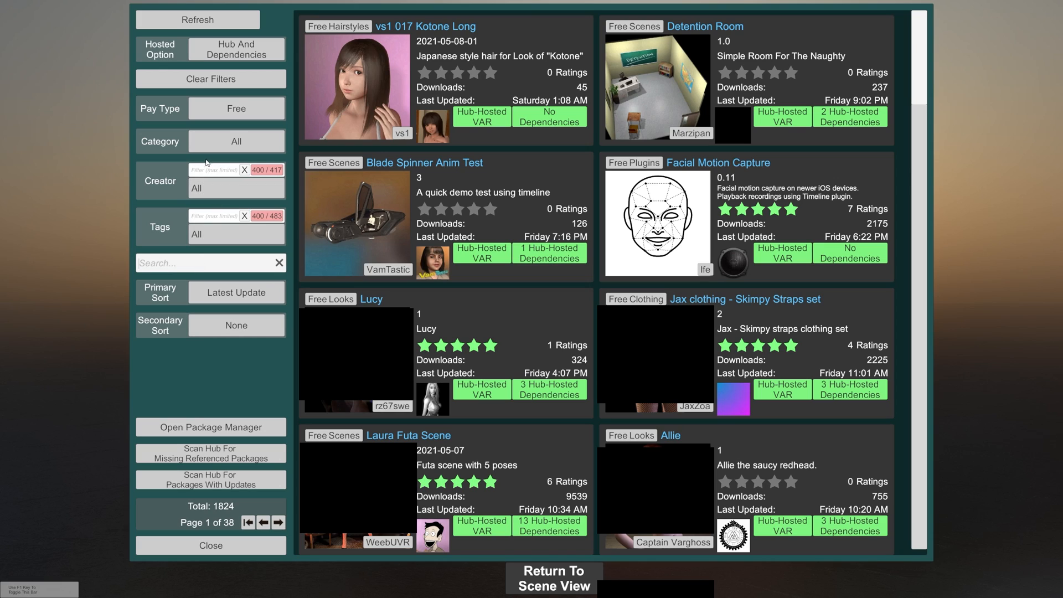
Step: Filter the Hub browser to creator Captain Varghoss via 'cap', leaving 7 free packages
{"action": "left_click", "coordinate": [236, 189]}
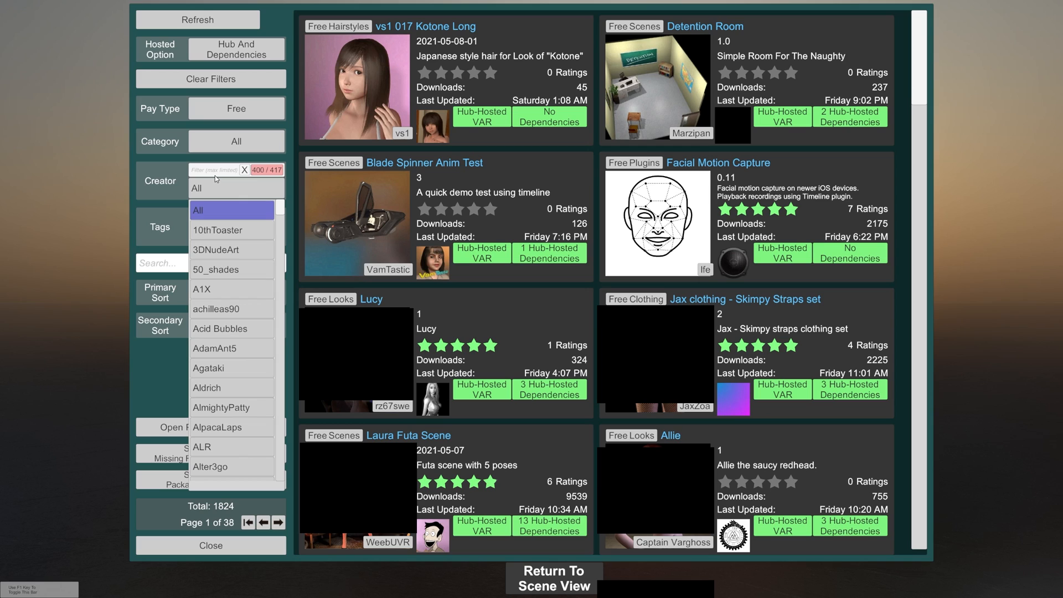
{"action": "type", "text": "cap"}
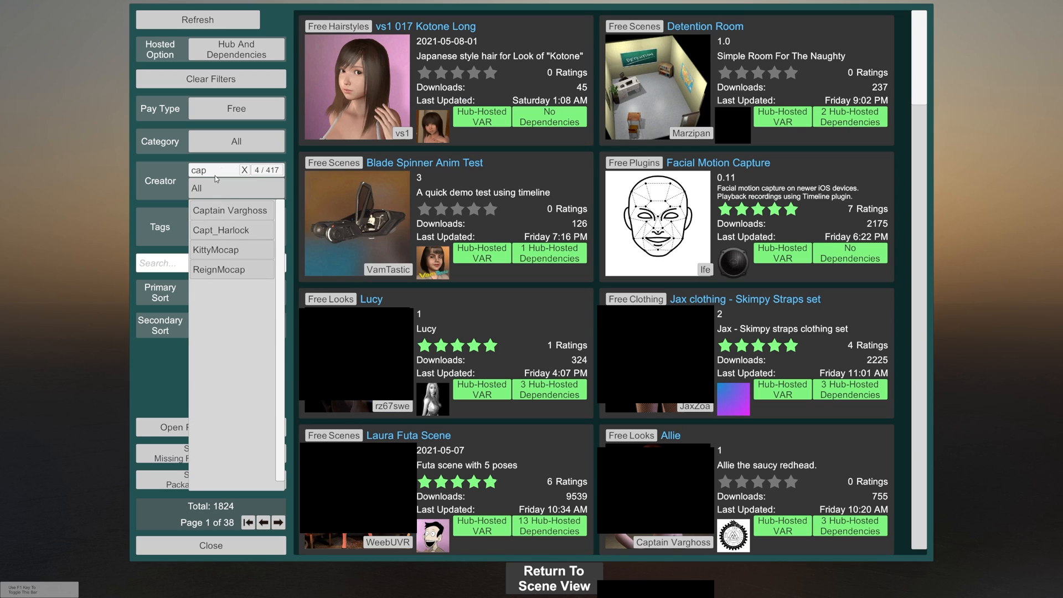
{"action": "left_click", "coordinate": [229, 209]}
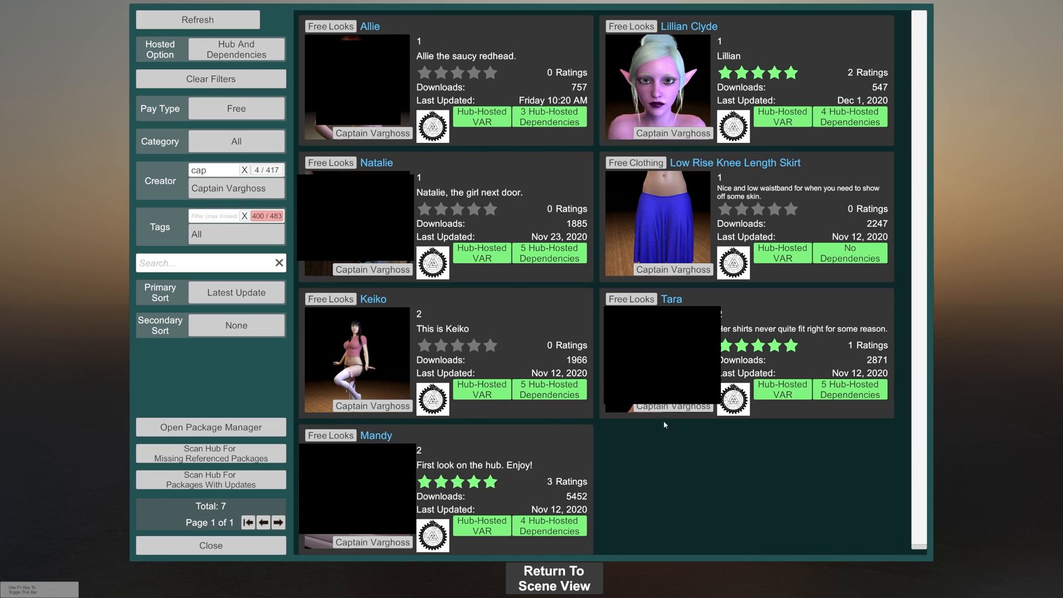
{"action": "mouse_move", "coordinate": [479, 484]}
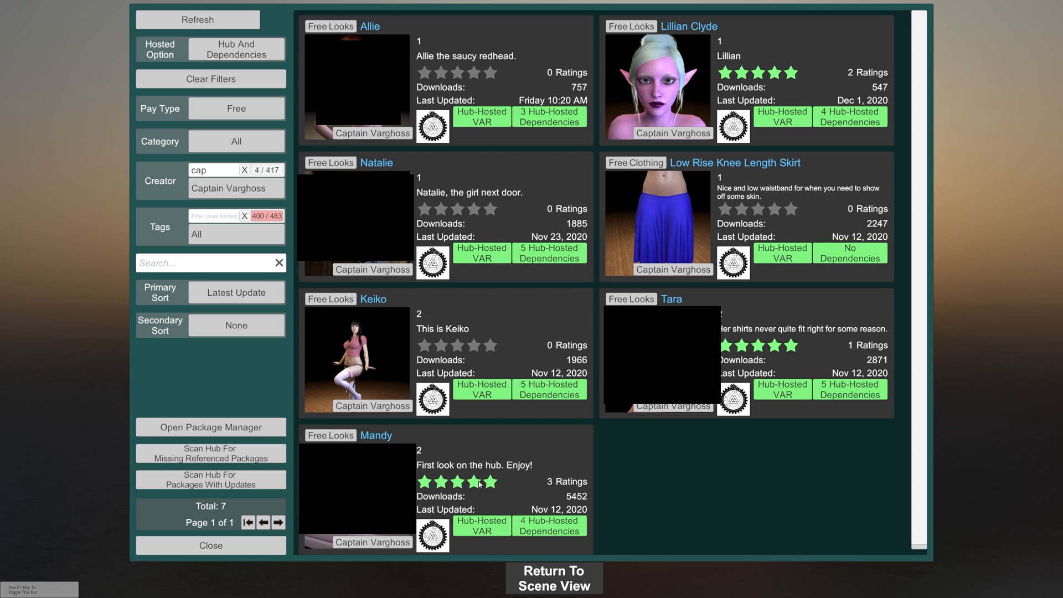
{"action": "mouse_move", "coordinate": [439, 454]}
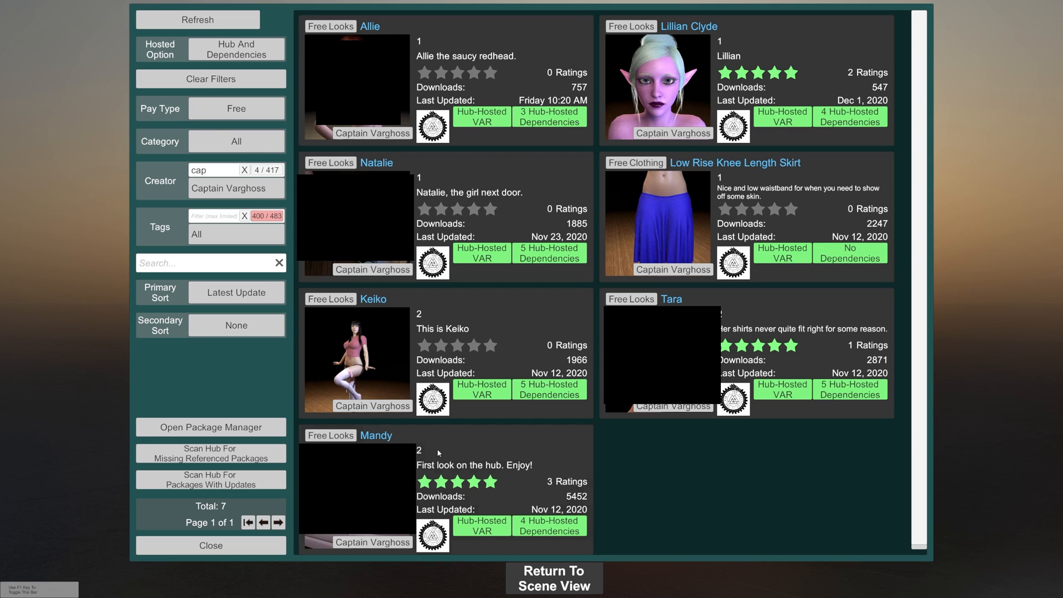
Step: Download the Mandy look with its dependencies from its detail page so it shows In Library
{"action": "left_click", "coordinate": [376, 434]}
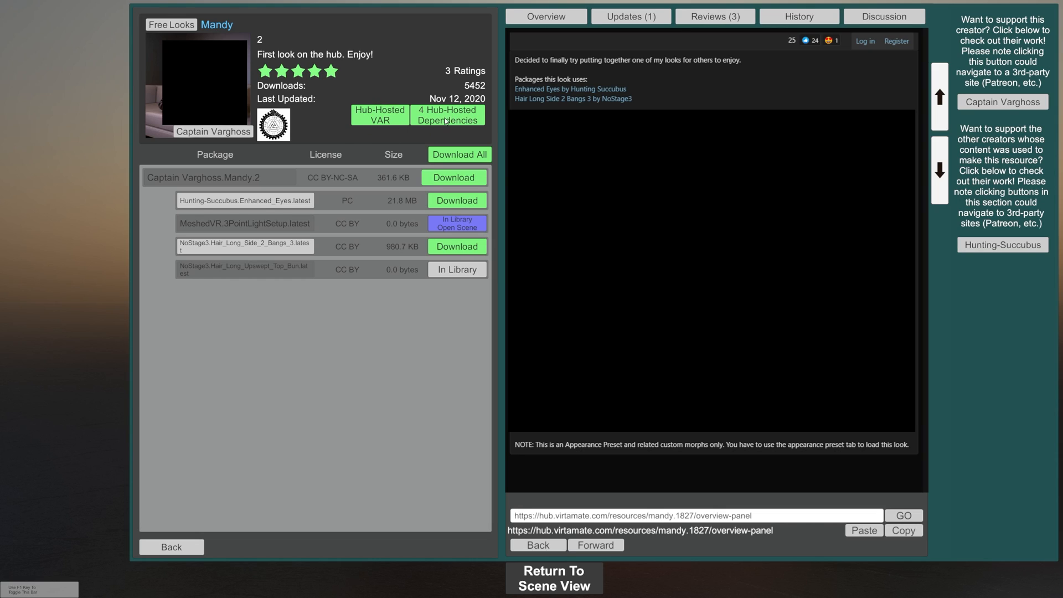
{"action": "mouse_move", "coordinate": [445, 122]}
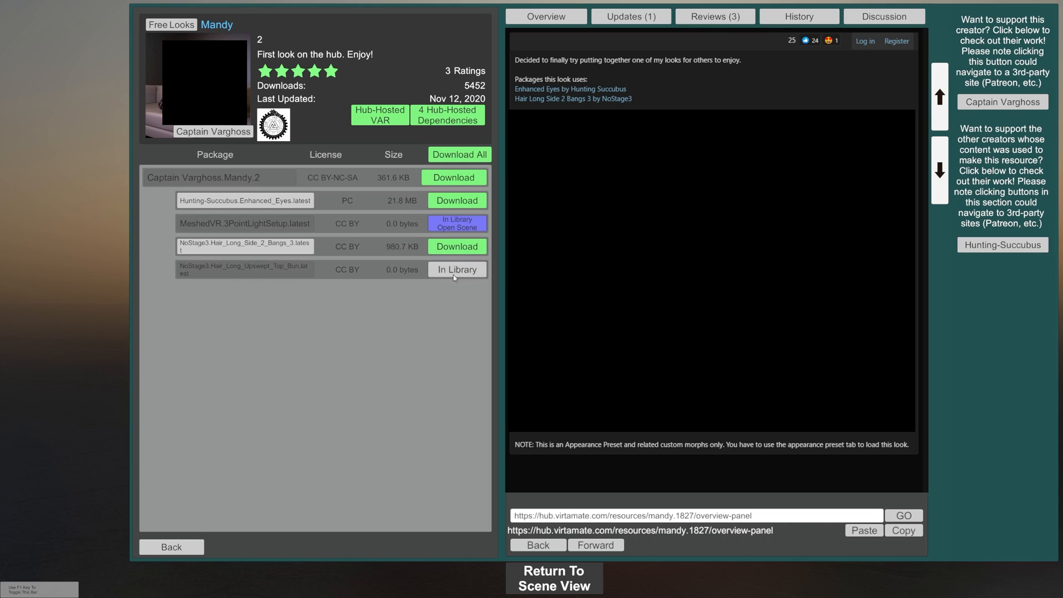
{"action": "mouse_move", "coordinate": [429, 255]}
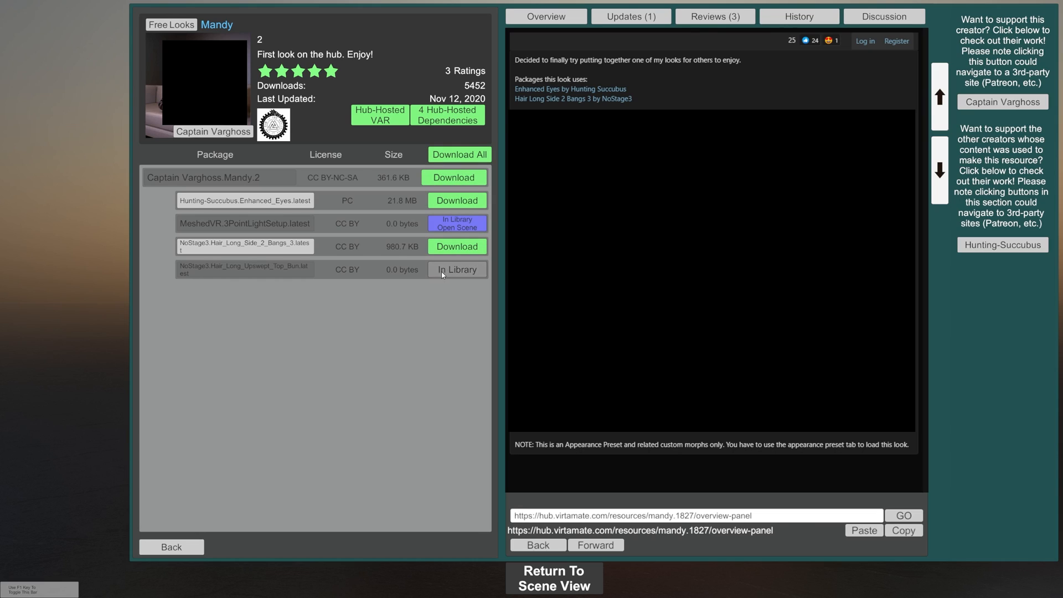
{"action": "left_click", "coordinate": [459, 154]}
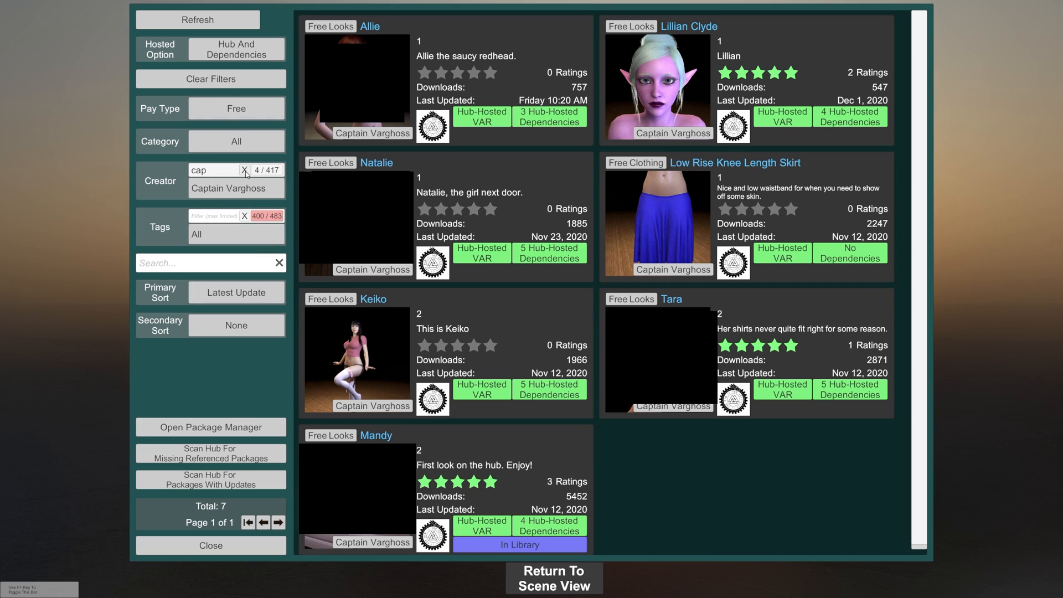
Step: Clear the creator filter and list only free Clothing resources
{"action": "left_click", "coordinate": [244, 171]}
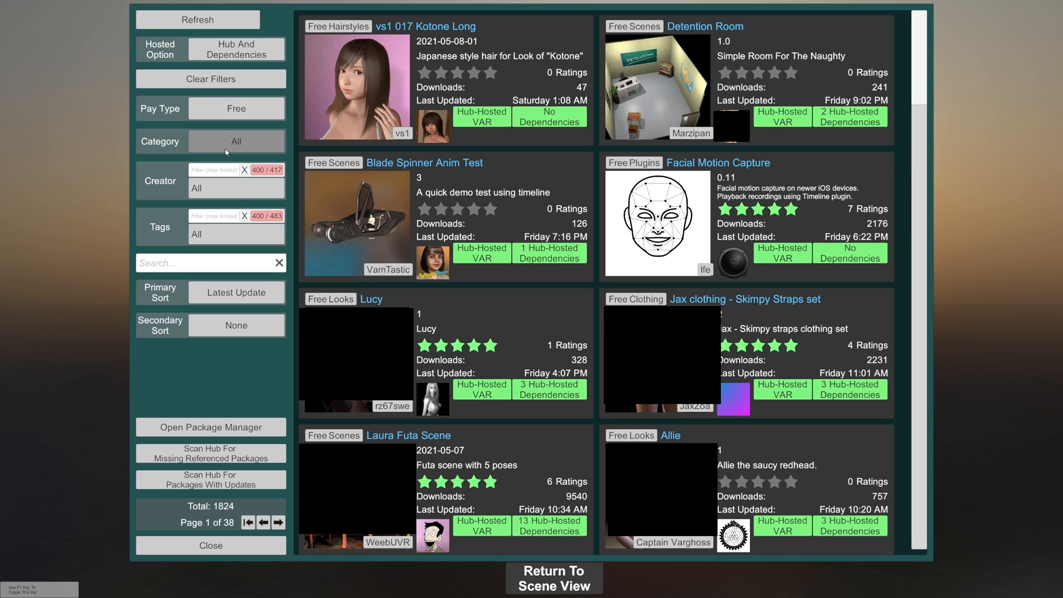
{"action": "left_click", "coordinate": [236, 140]}
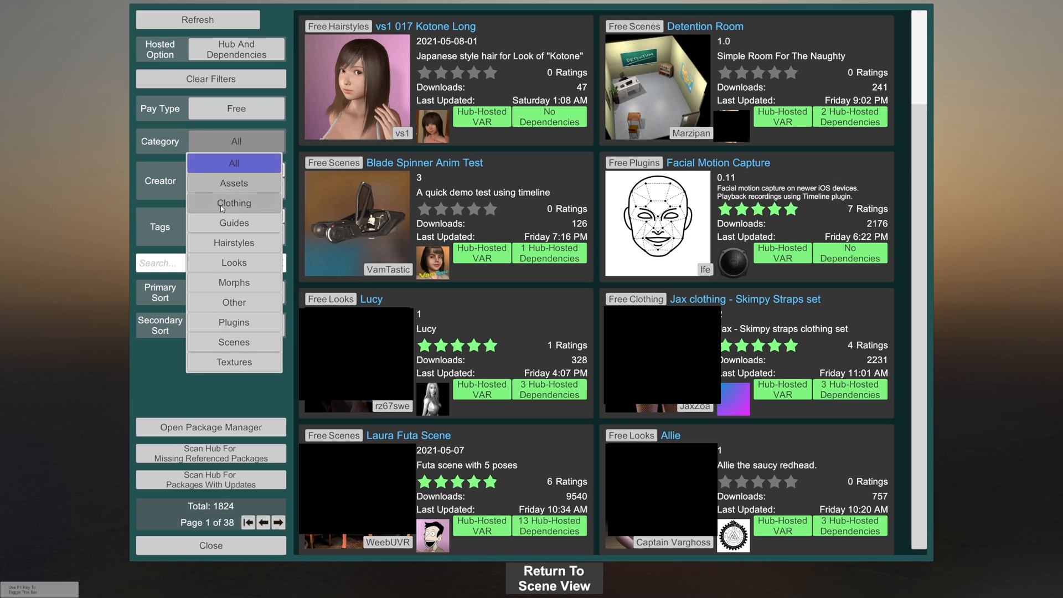
{"action": "left_click", "coordinate": [234, 203]}
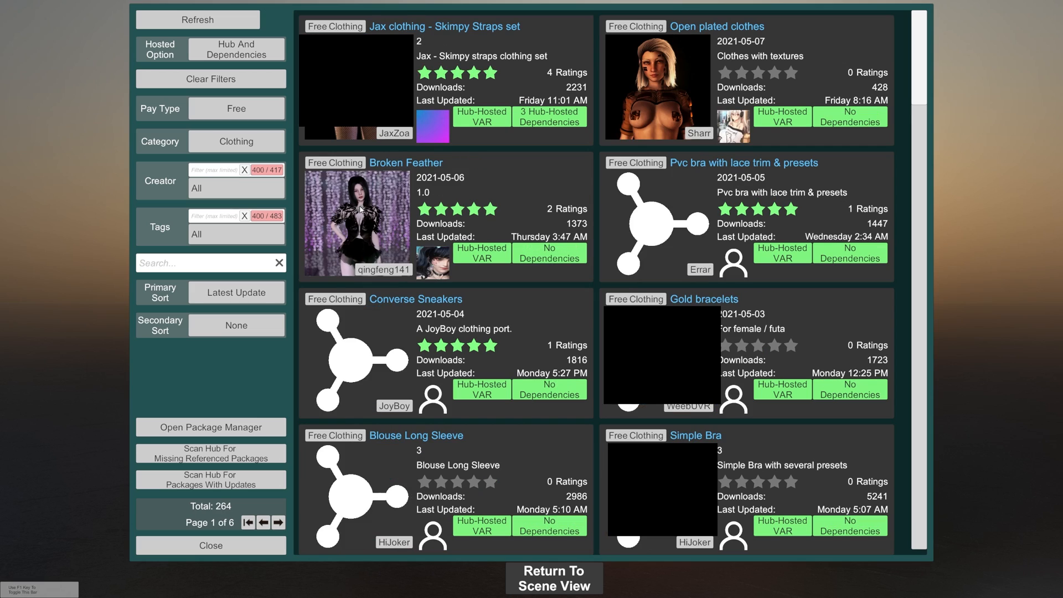
{"action": "scroll", "scroll_direction": "down", "scroll_amount": 3}
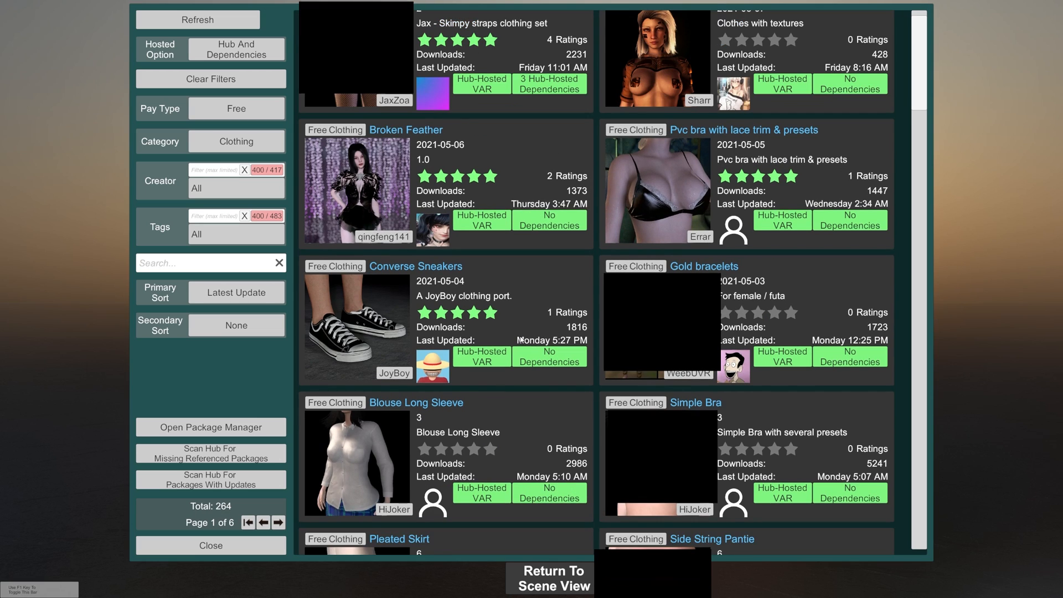
{"action": "scroll", "scroll_direction": "down", "scroll_amount": 3}
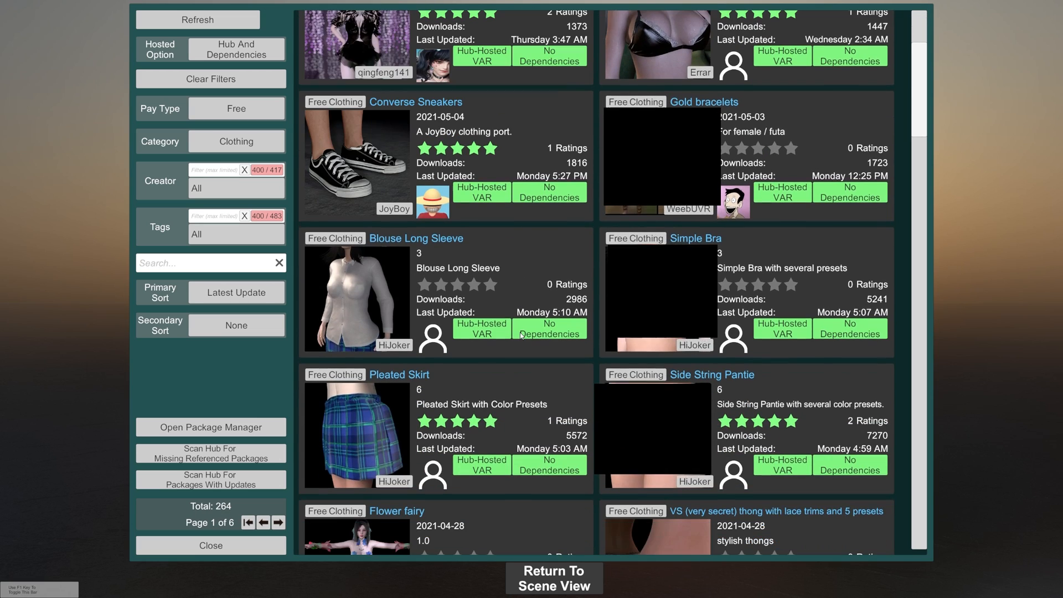
{"action": "mouse_move", "coordinate": [352, 323]}
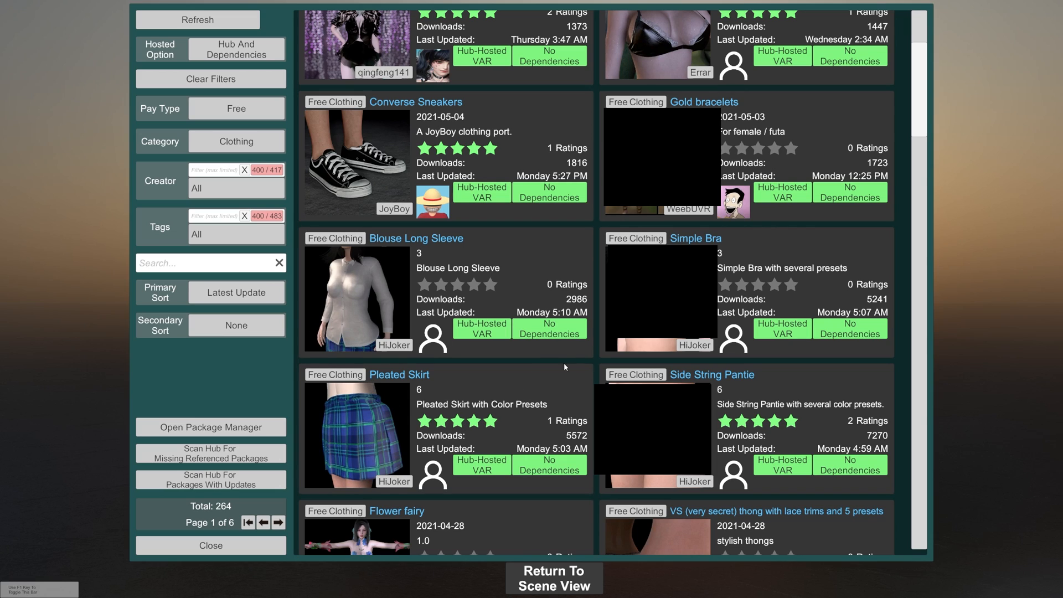
Step: Download the Blouse Long Sleeve package so it shows In Library alongside the skirt and sneakers
{"action": "left_click", "coordinate": [416, 238]}
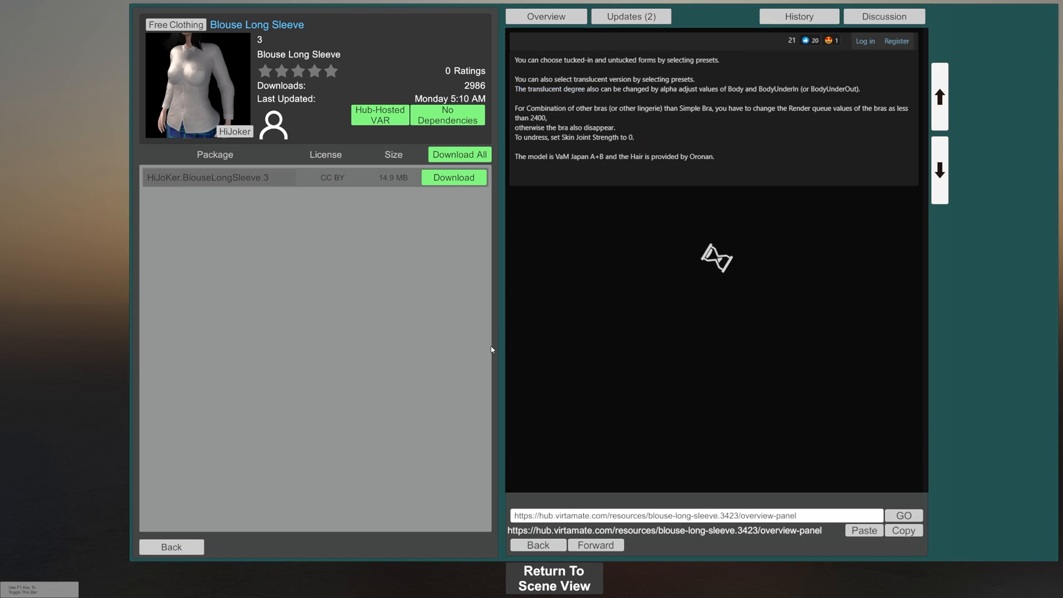
{"action": "left_click", "coordinate": [454, 177]}
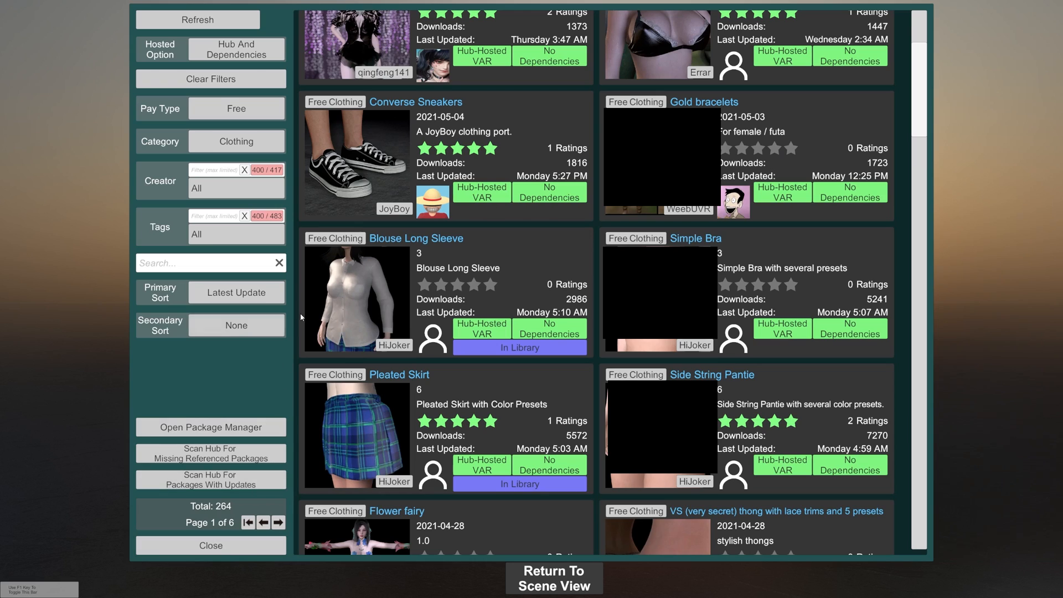
{"action": "mouse_move", "coordinate": [478, 169]}
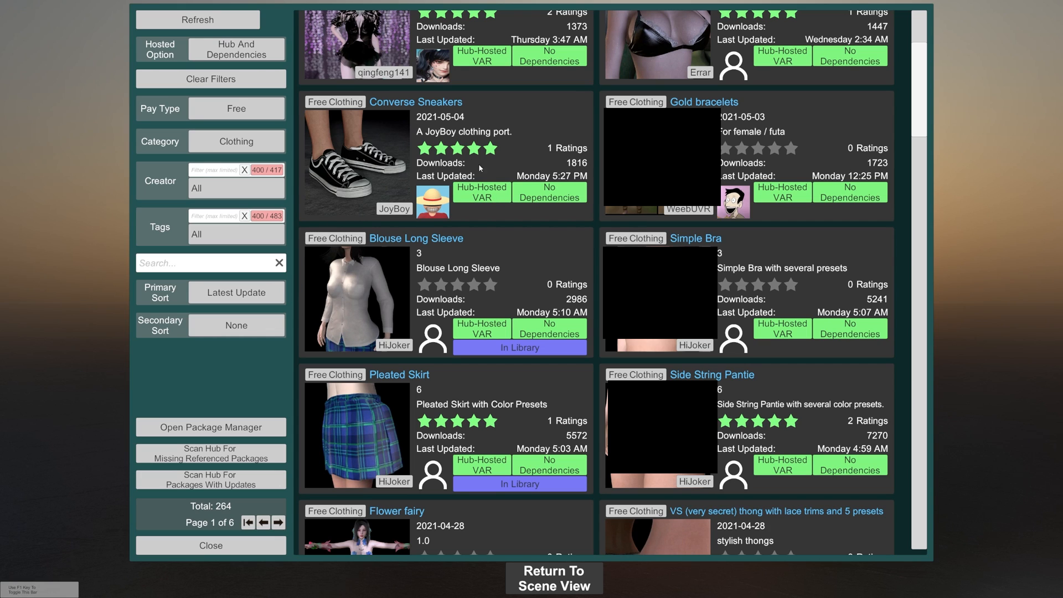
{"action": "left_click", "coordinate": [415, 102]}
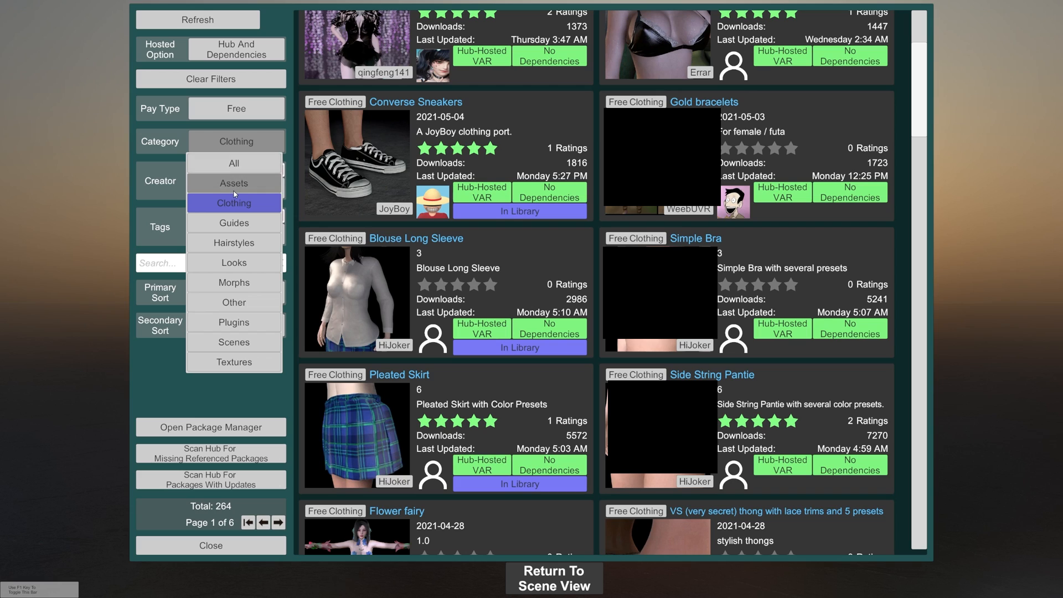
Step: Switch the listing to free Assets and download the LeatherSofa package
{"action": "left_click", "coordinate": [234, 182]}
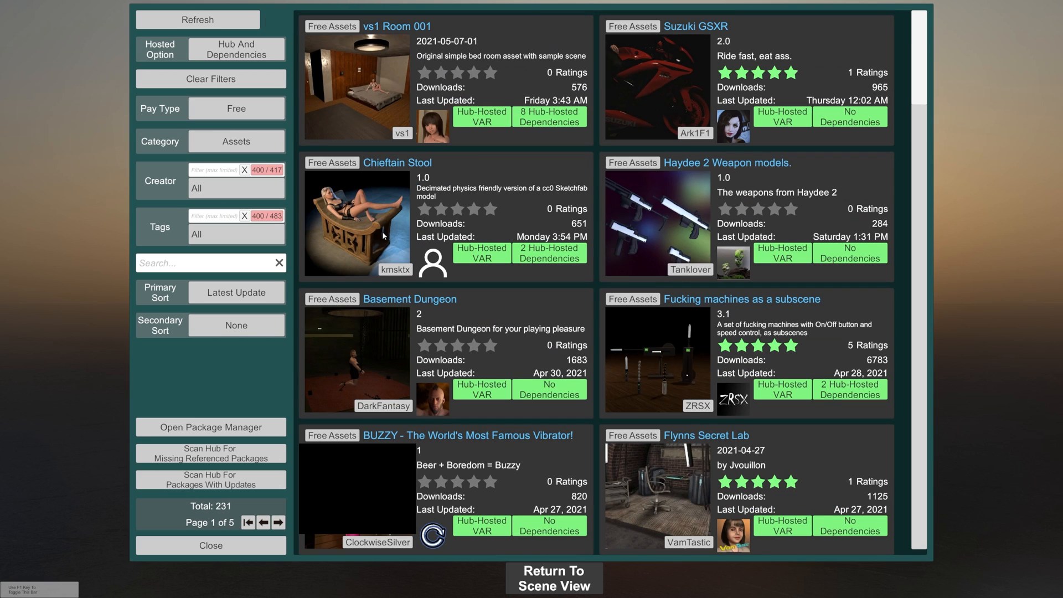
{"action": "mouse_move", "coordinate": [322, 281]}
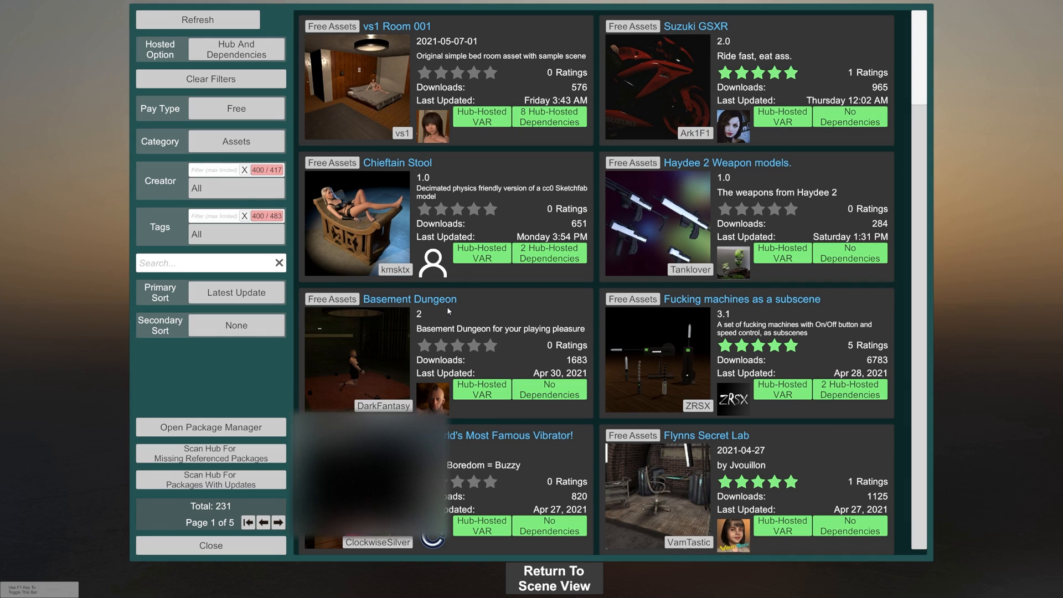
{"action": "scroll", "scroll_direction": "down", "scroll_amount": 3}
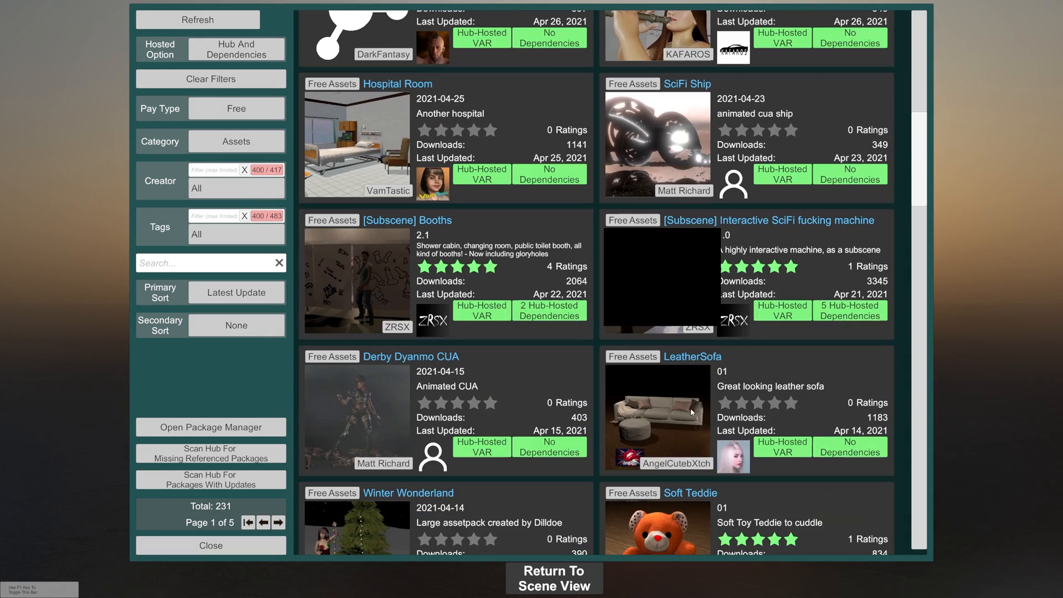
{"action": "left_click", "coordinate": [692, 357]}
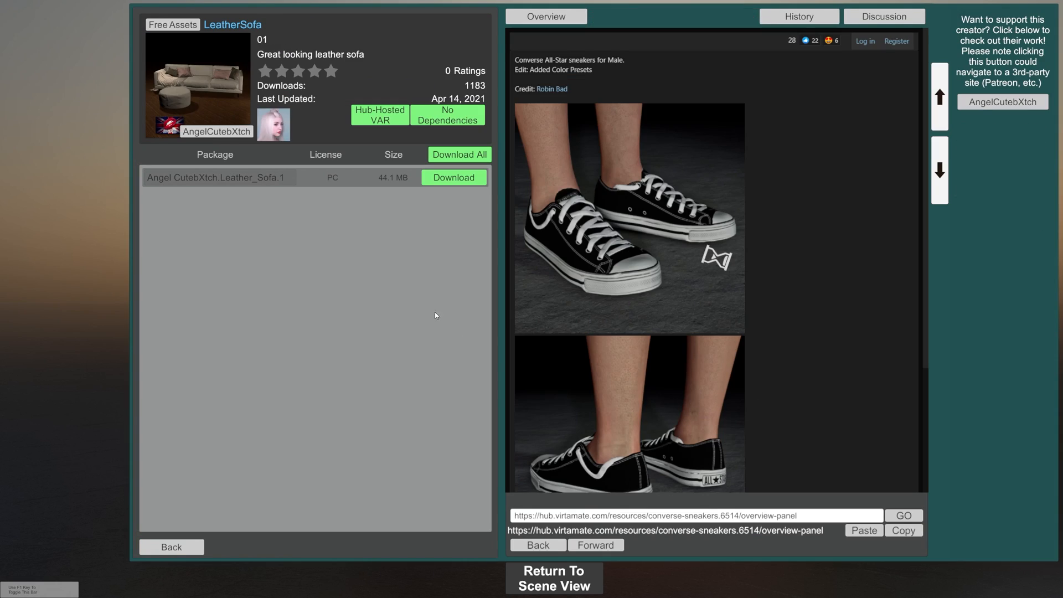
{"action": "left_click", "coordinate": [454, 177]}
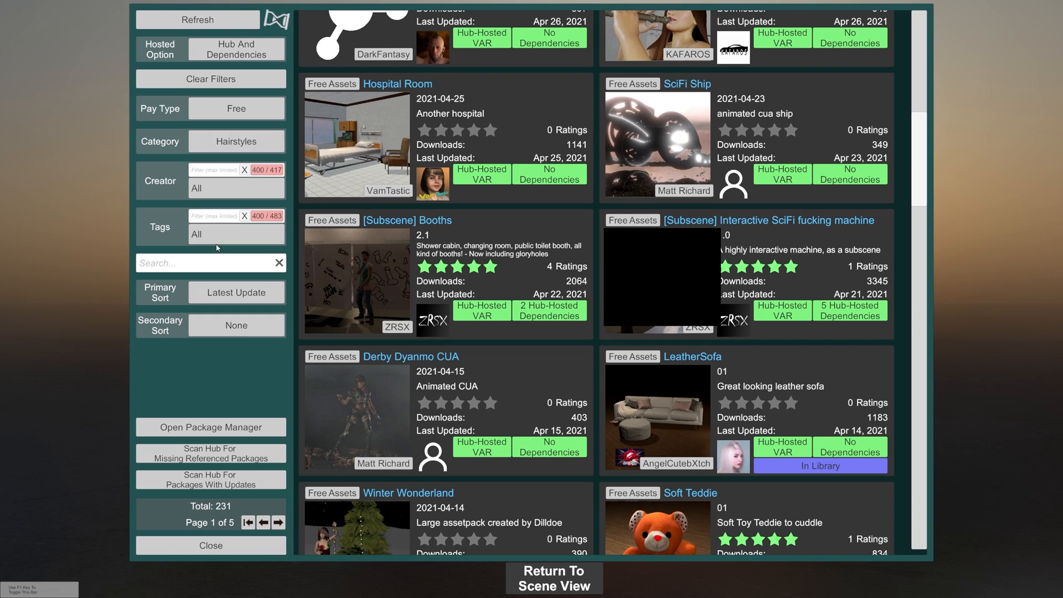
Step: Download the Suzuki GSXR asset so it also shows In Library
{"action": "left_click", "coordinate": [692, 357]}
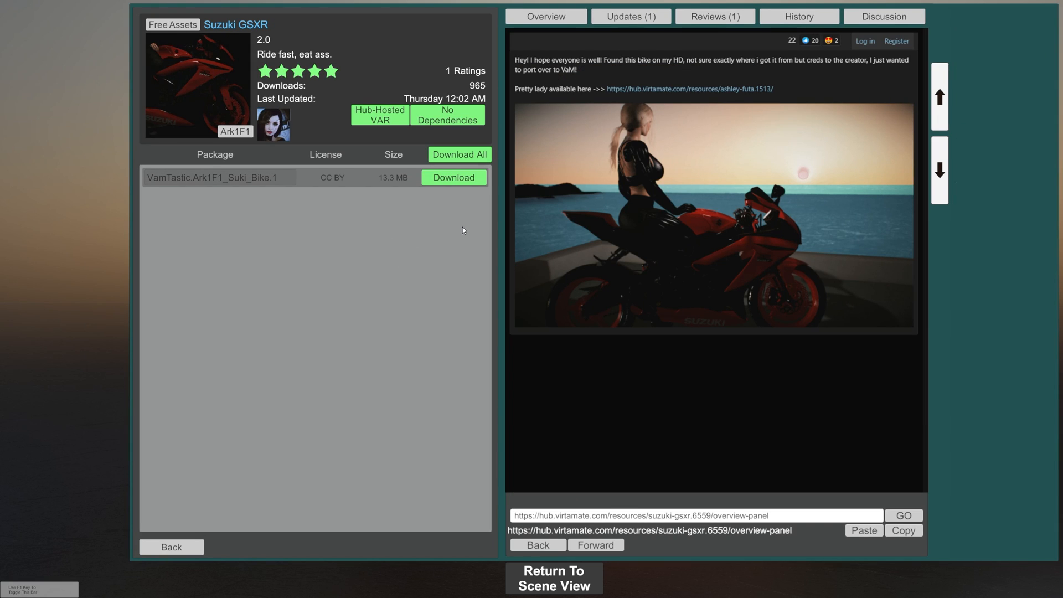
{"action": "left_click", "coordinate": [171, 547]}
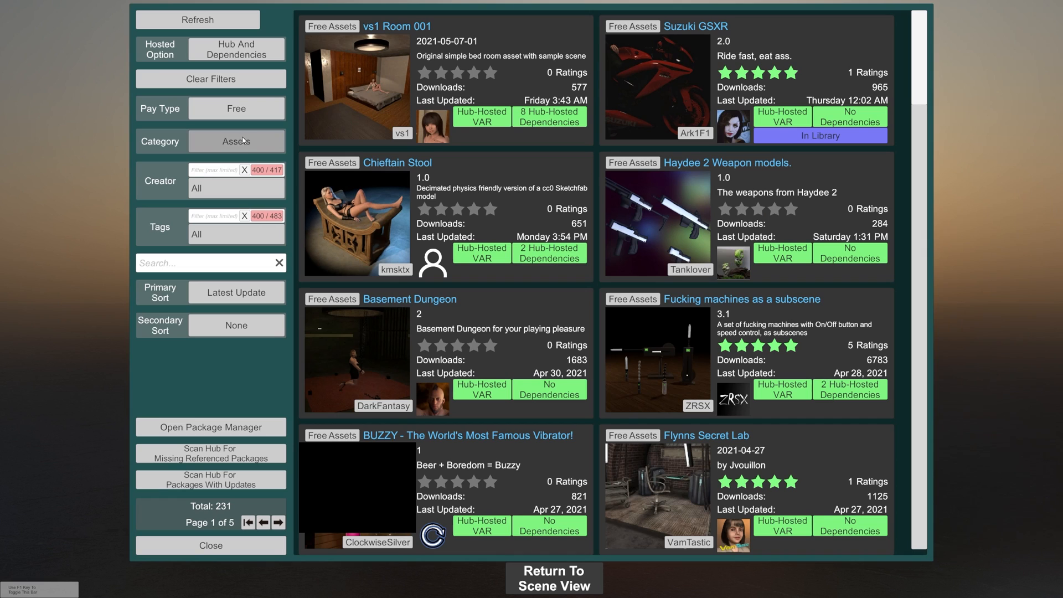
{"action": "left_click", "coordinate": [236, 141]}
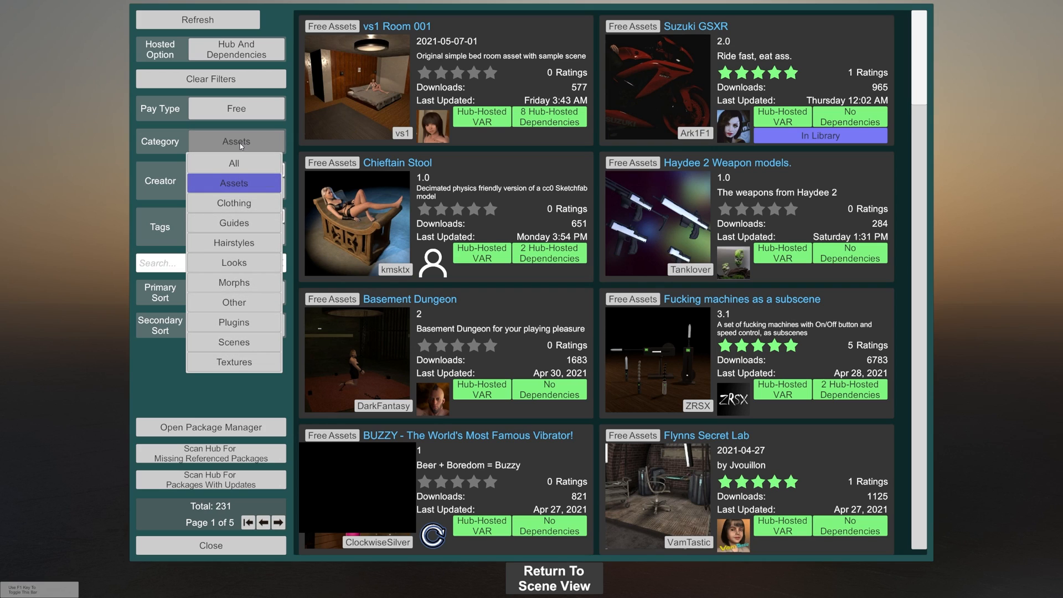
Step: Search all categories for 'pose' and download the Studio Poses Collection so it shows In Library
{"action": "left_click", "coordinate": [234, 163]}
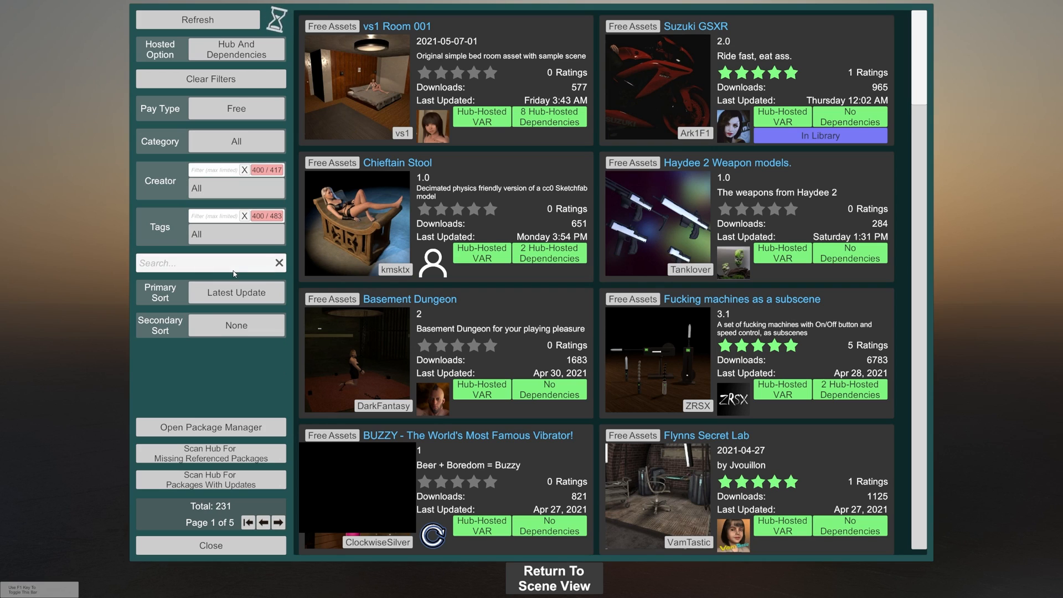
{"action": "type", "text": "pose"}
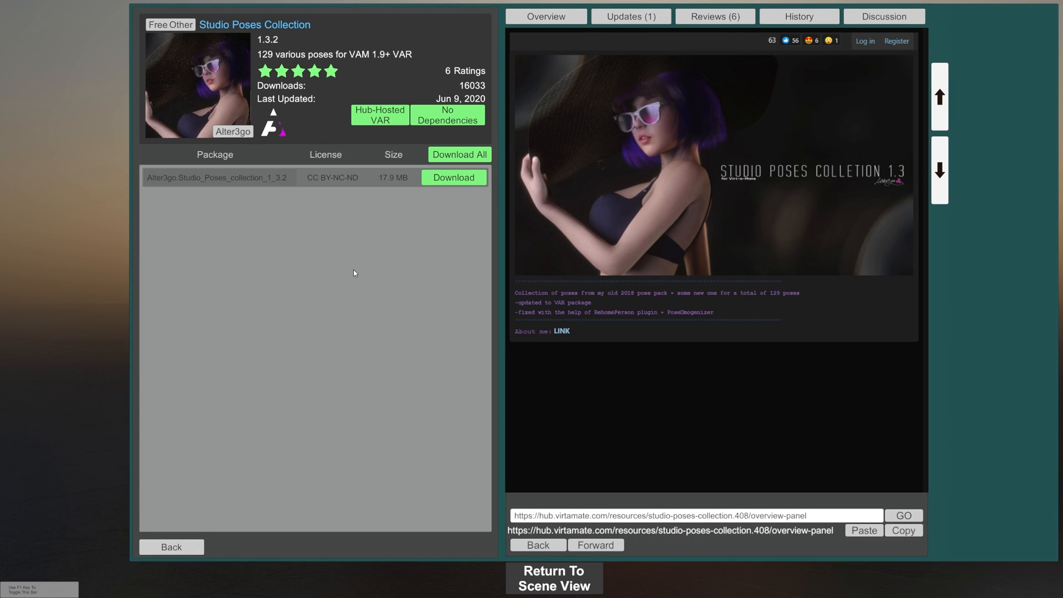
{"action": "left_click", "coordinate": [454, 178]}
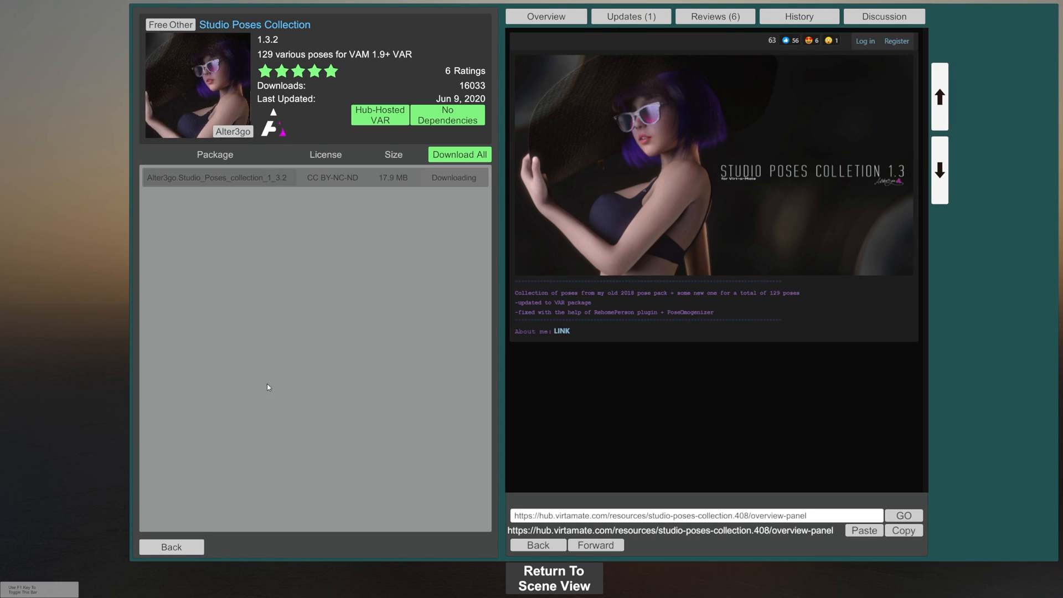
{"action": "left_click", "coordinate": [172, 547]}
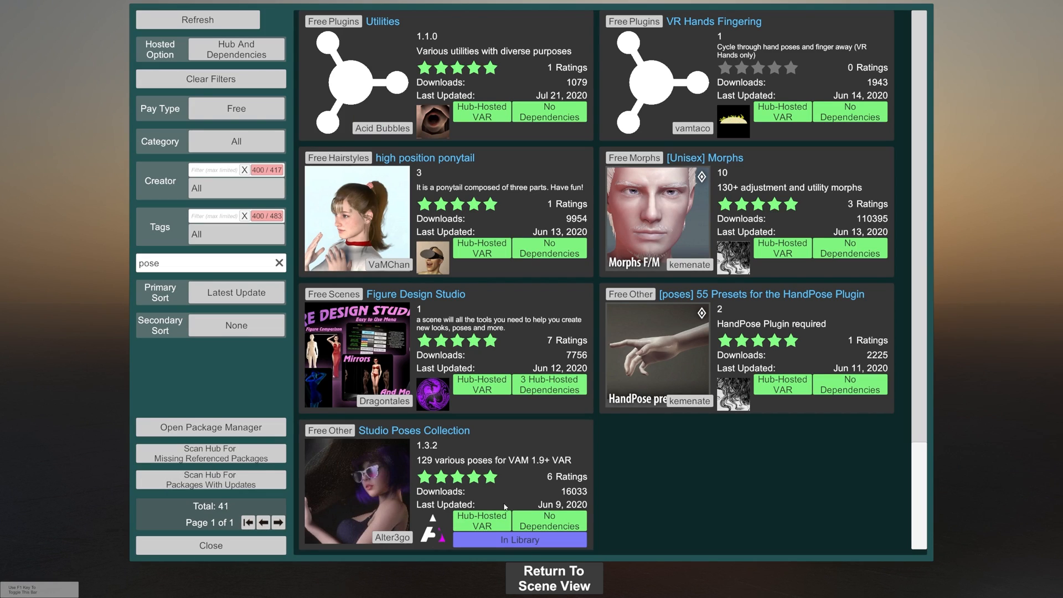
Step: Bring up the Add-On Package Manager listing the newly downloaded packages
{"action": "left_click", "coordinate": [277, 264]}
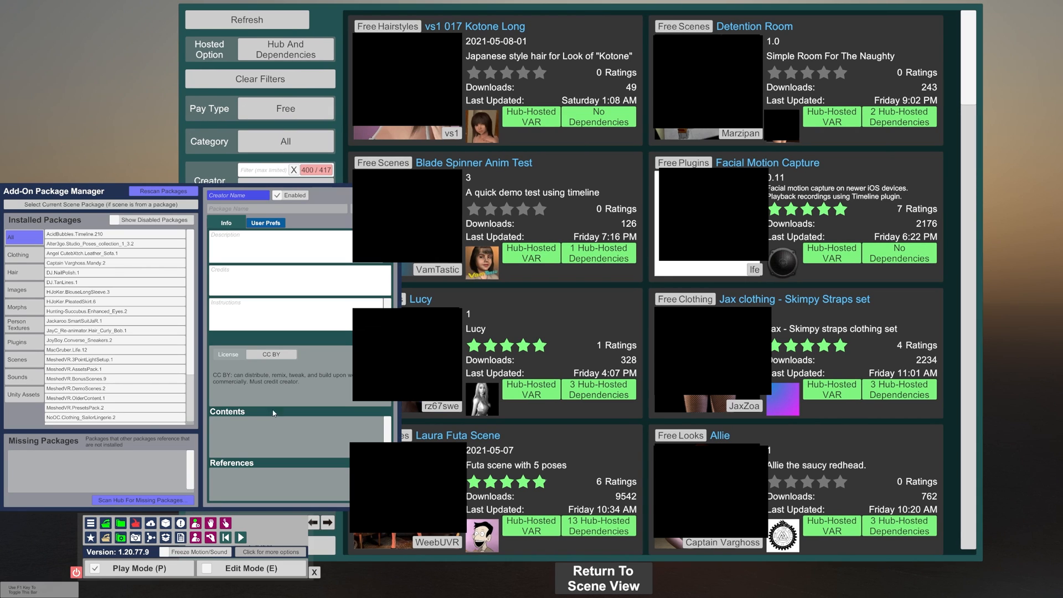
{"action": "mouse_move", "coordinate": [163, 190]}
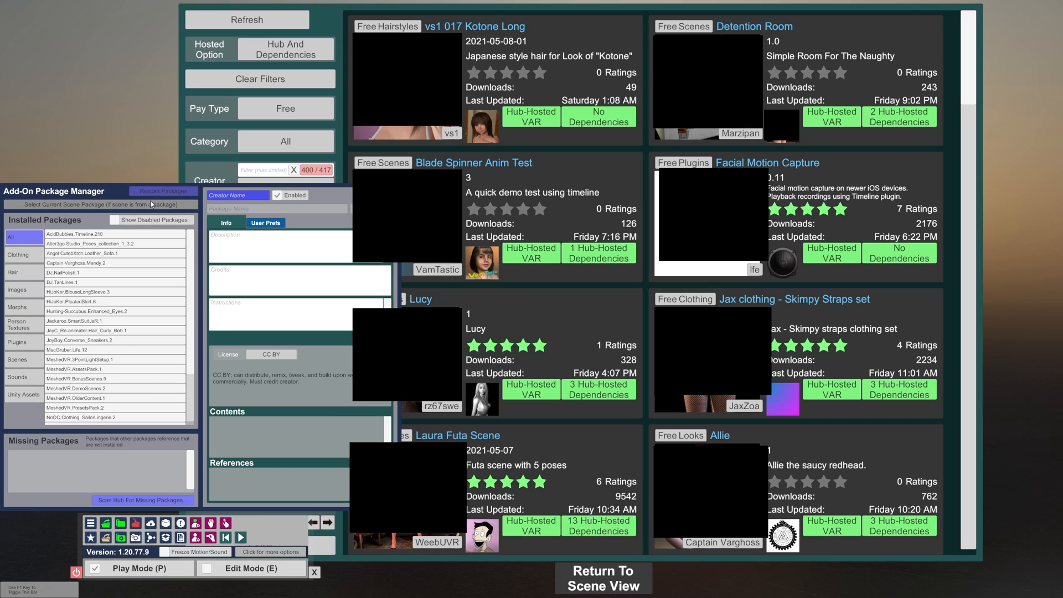
{"action": "mouse_move", "coordinate": [149, 185]}
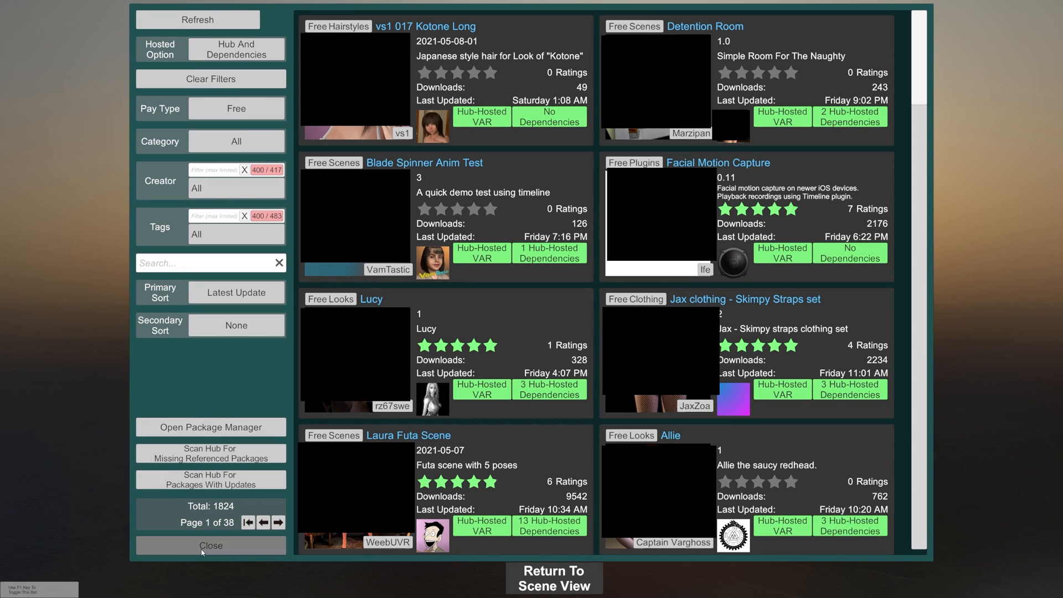
Step: Close the Hub browser, returning to the main menu with VaM Hub, Scene Browser and Create
{"action": "left_click", "coordinate": [210, 545]}
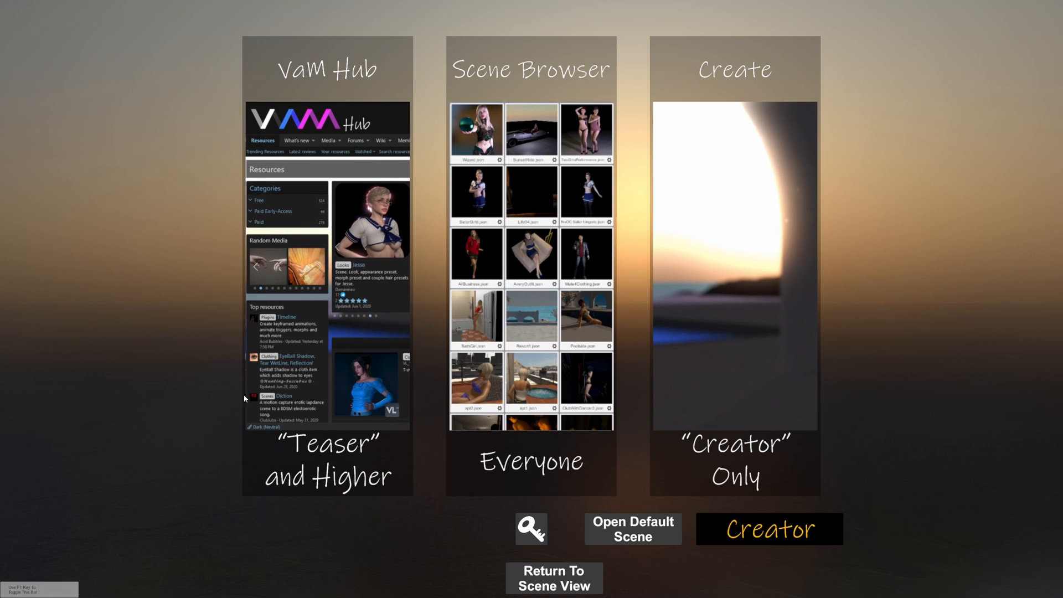
{"action": "mouse_move", "coordinate": [427, 375]}
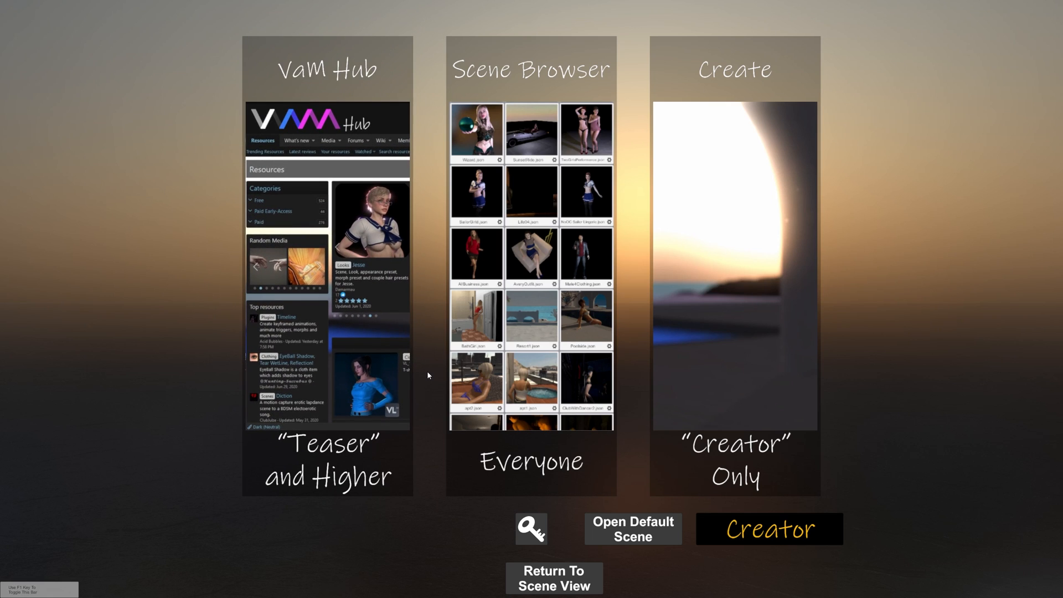